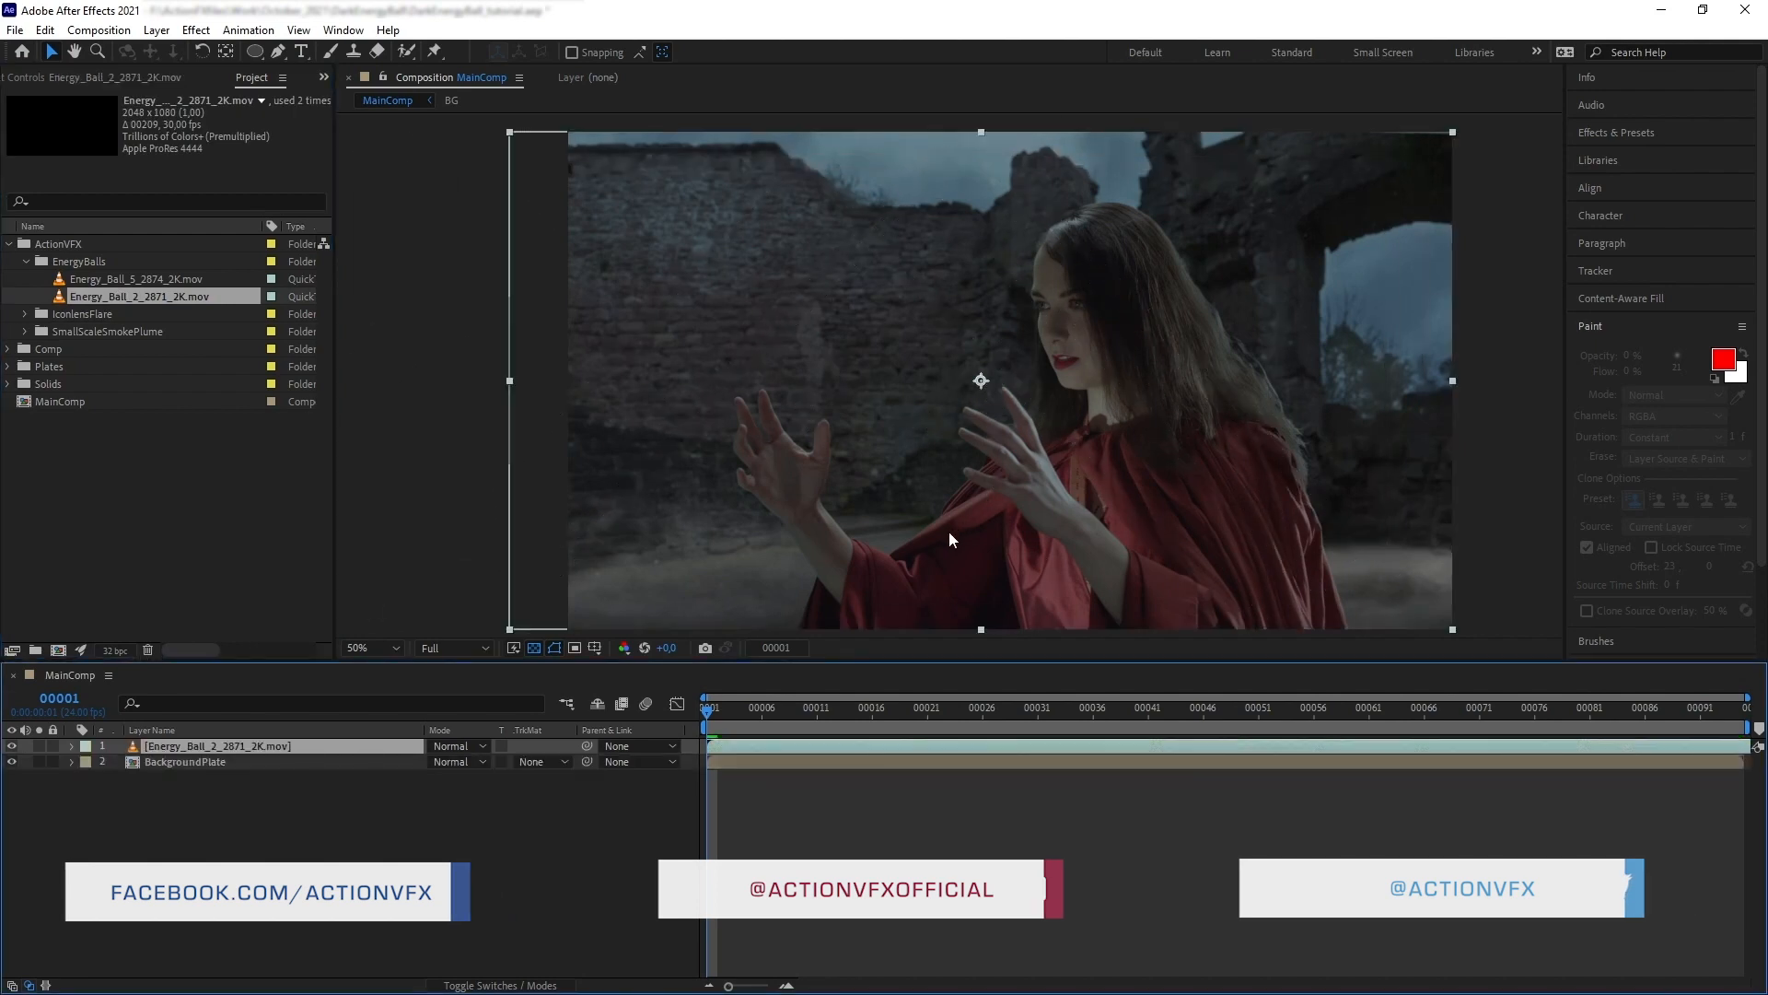
Preview the Energy_Ball_2 clip over the castle plate and select it for scaling to 67%.
left_click(940, 707)
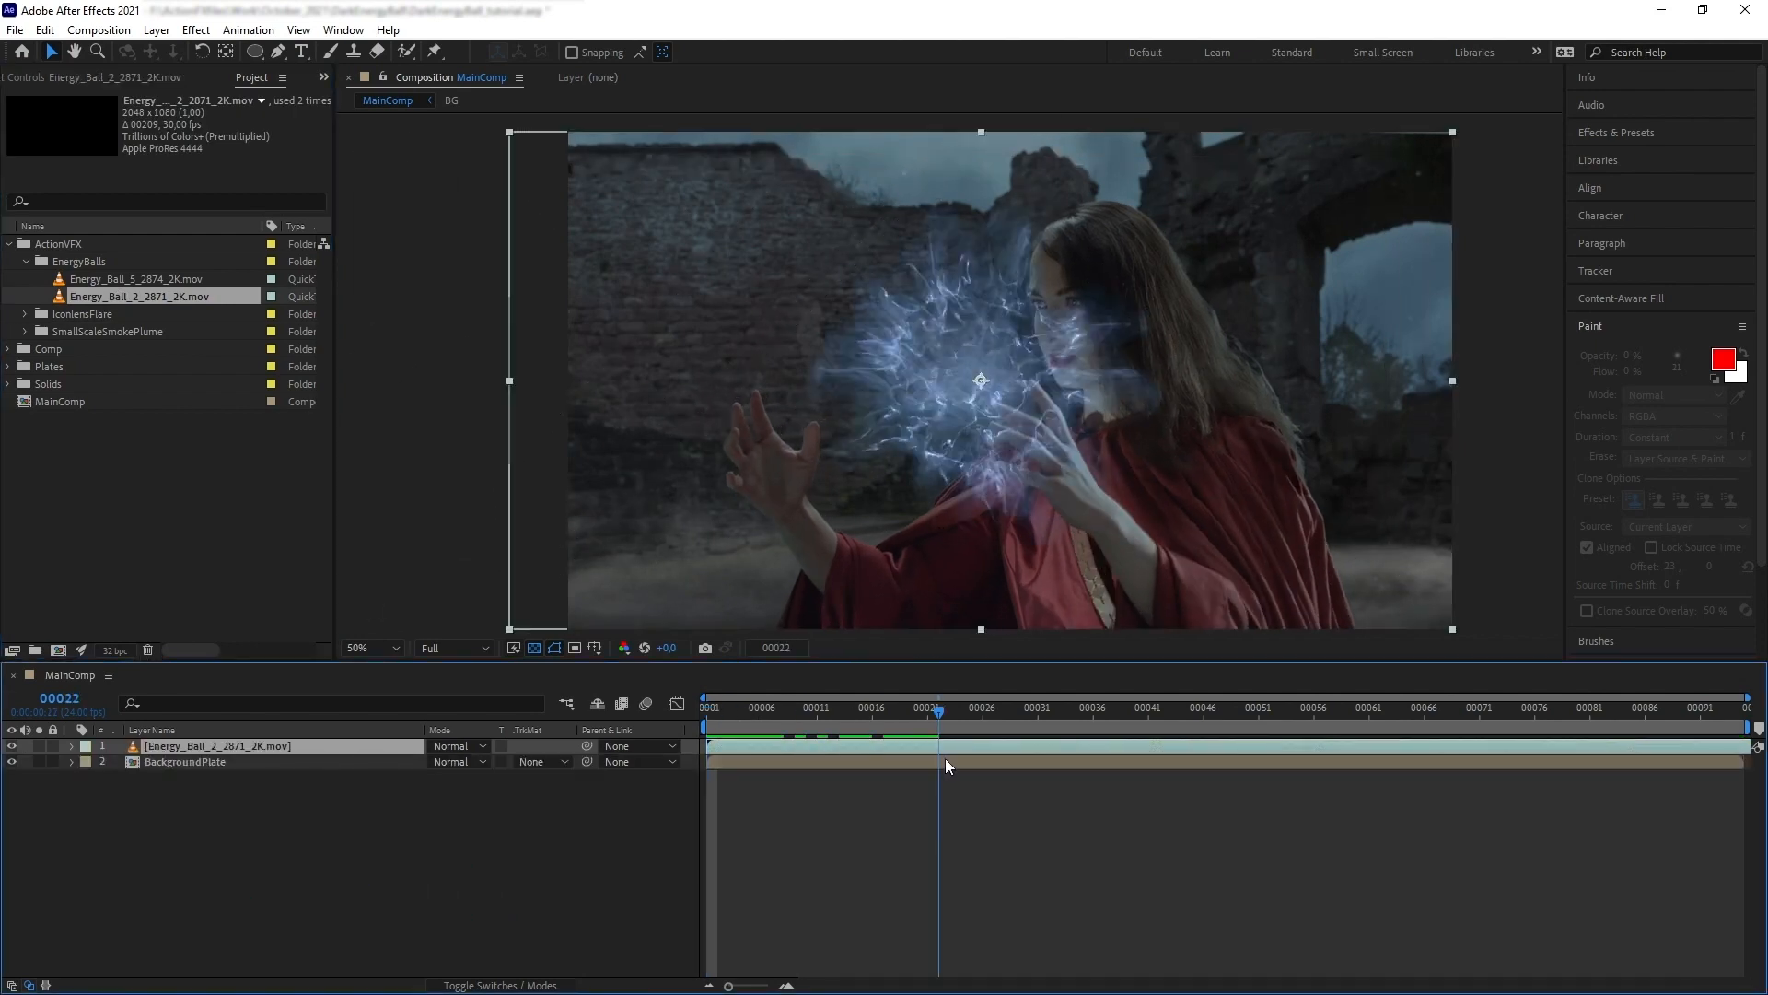
left_click(1048, 707)
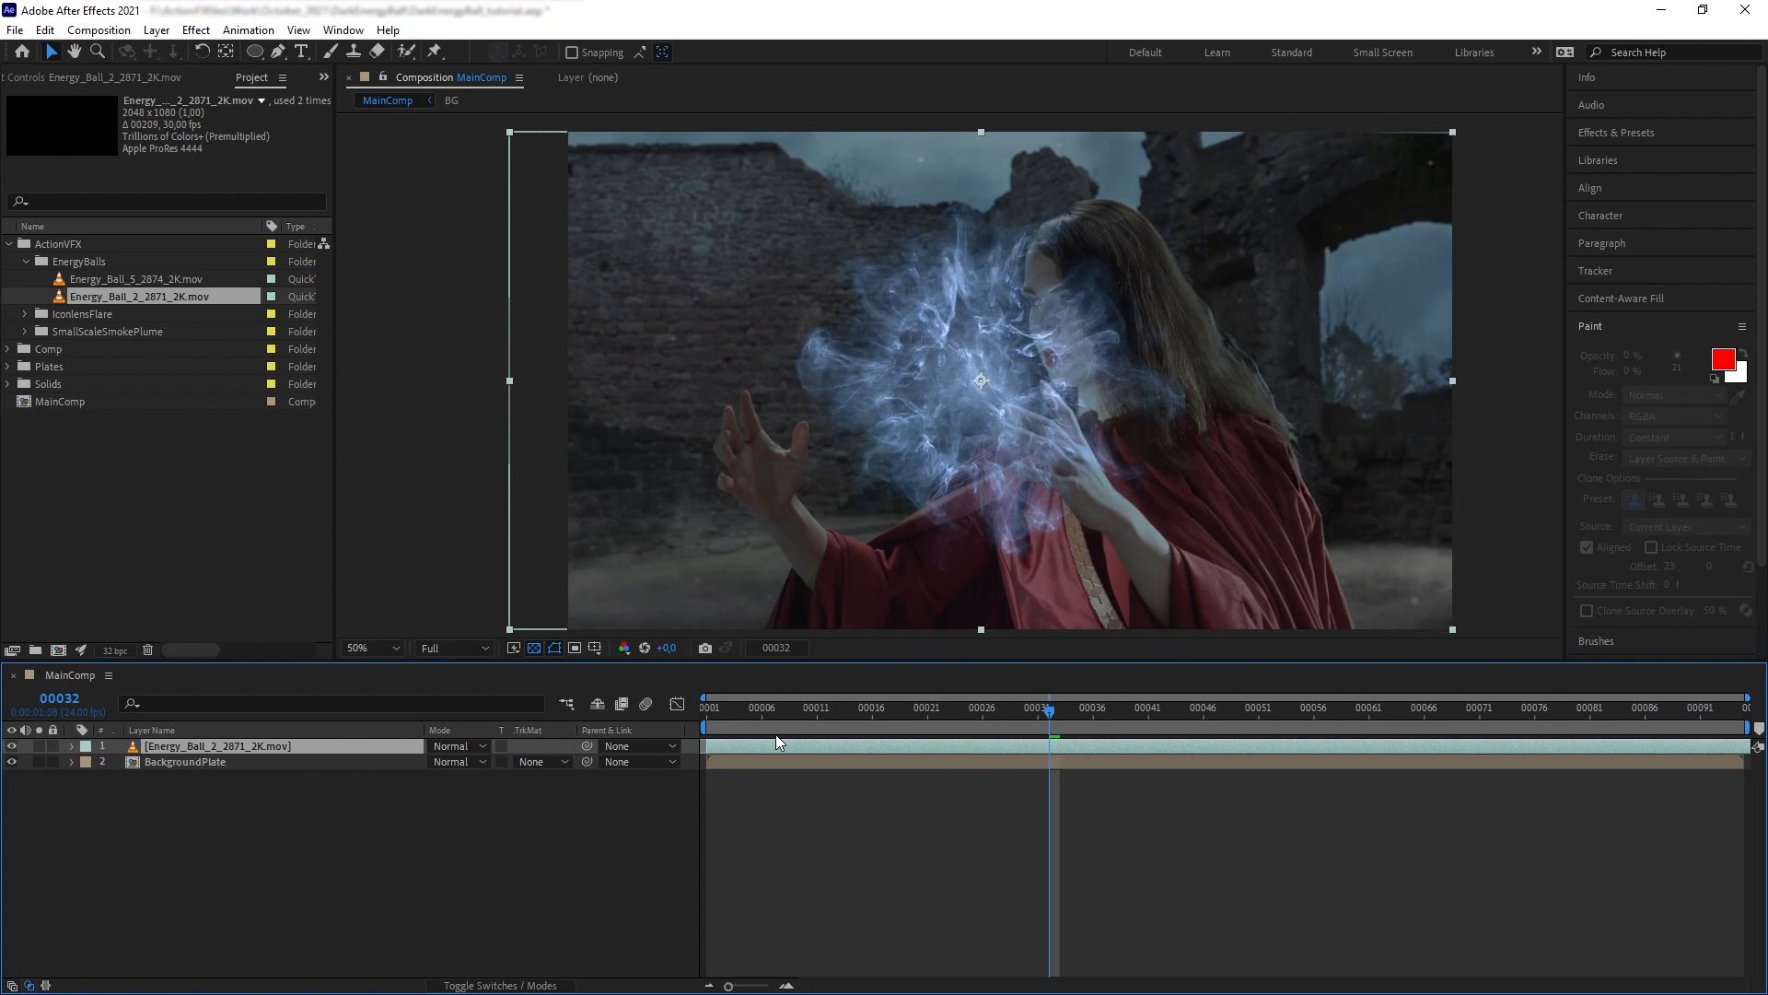
left_click(707, 707)
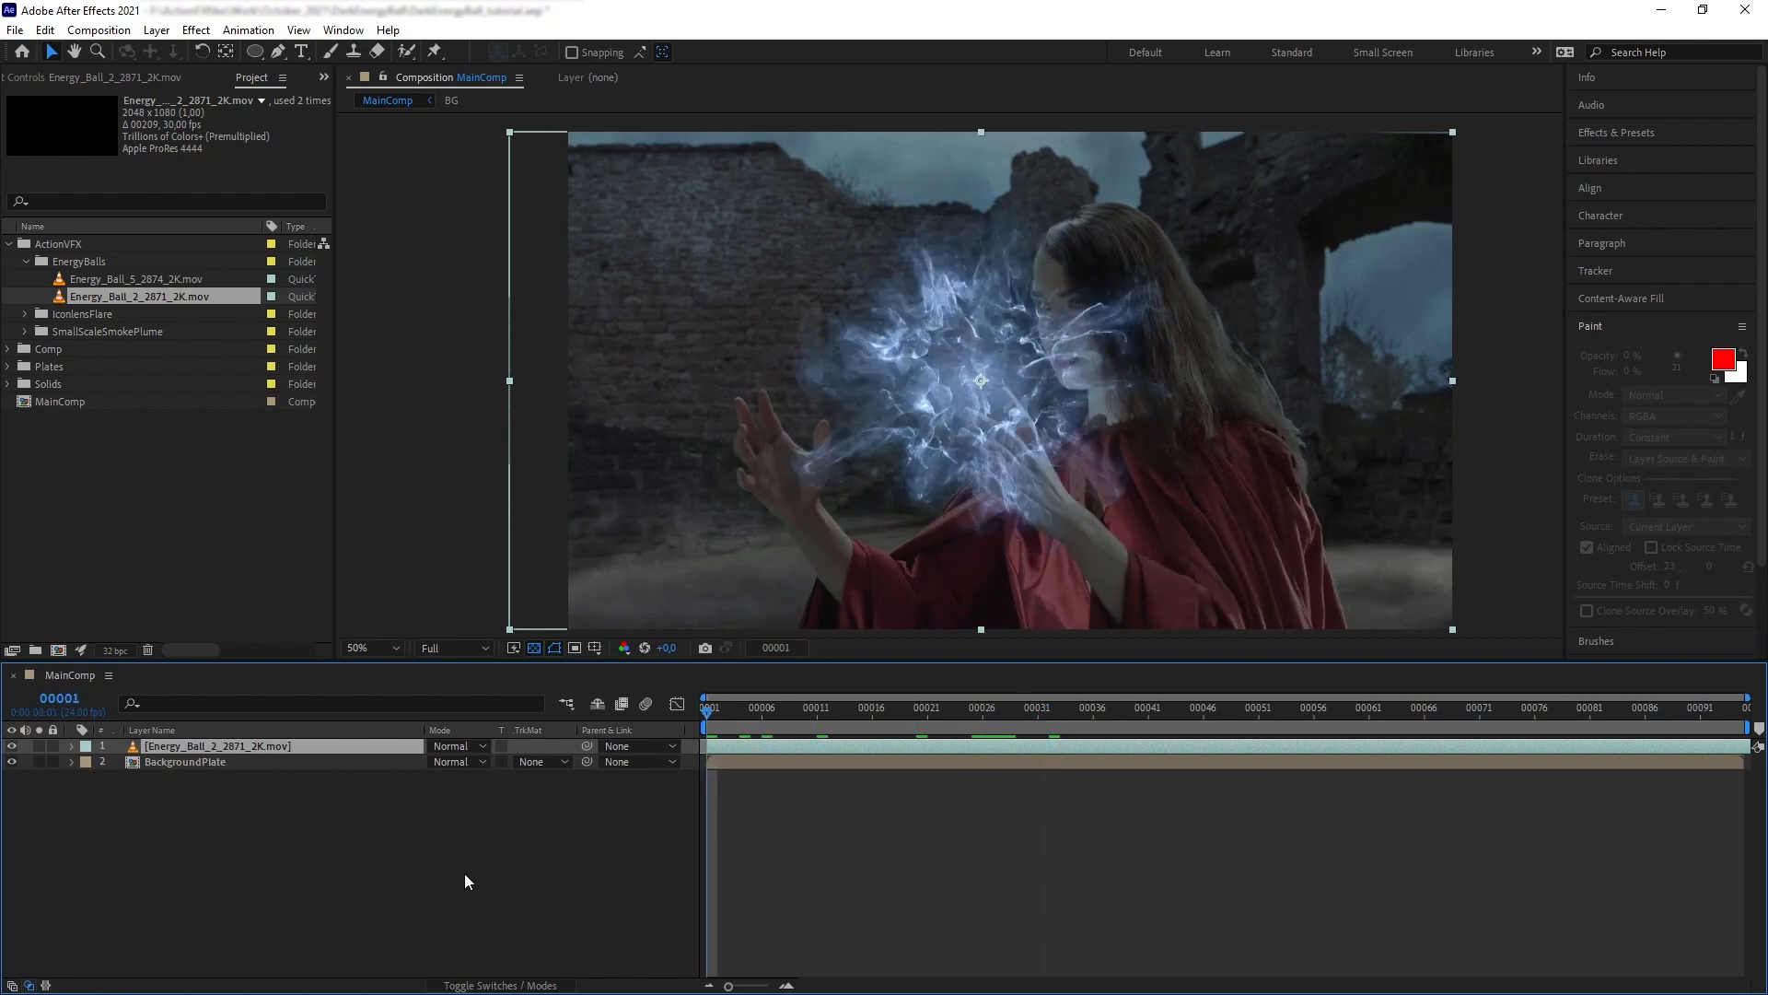
left_click(70, 746)
type("hue")
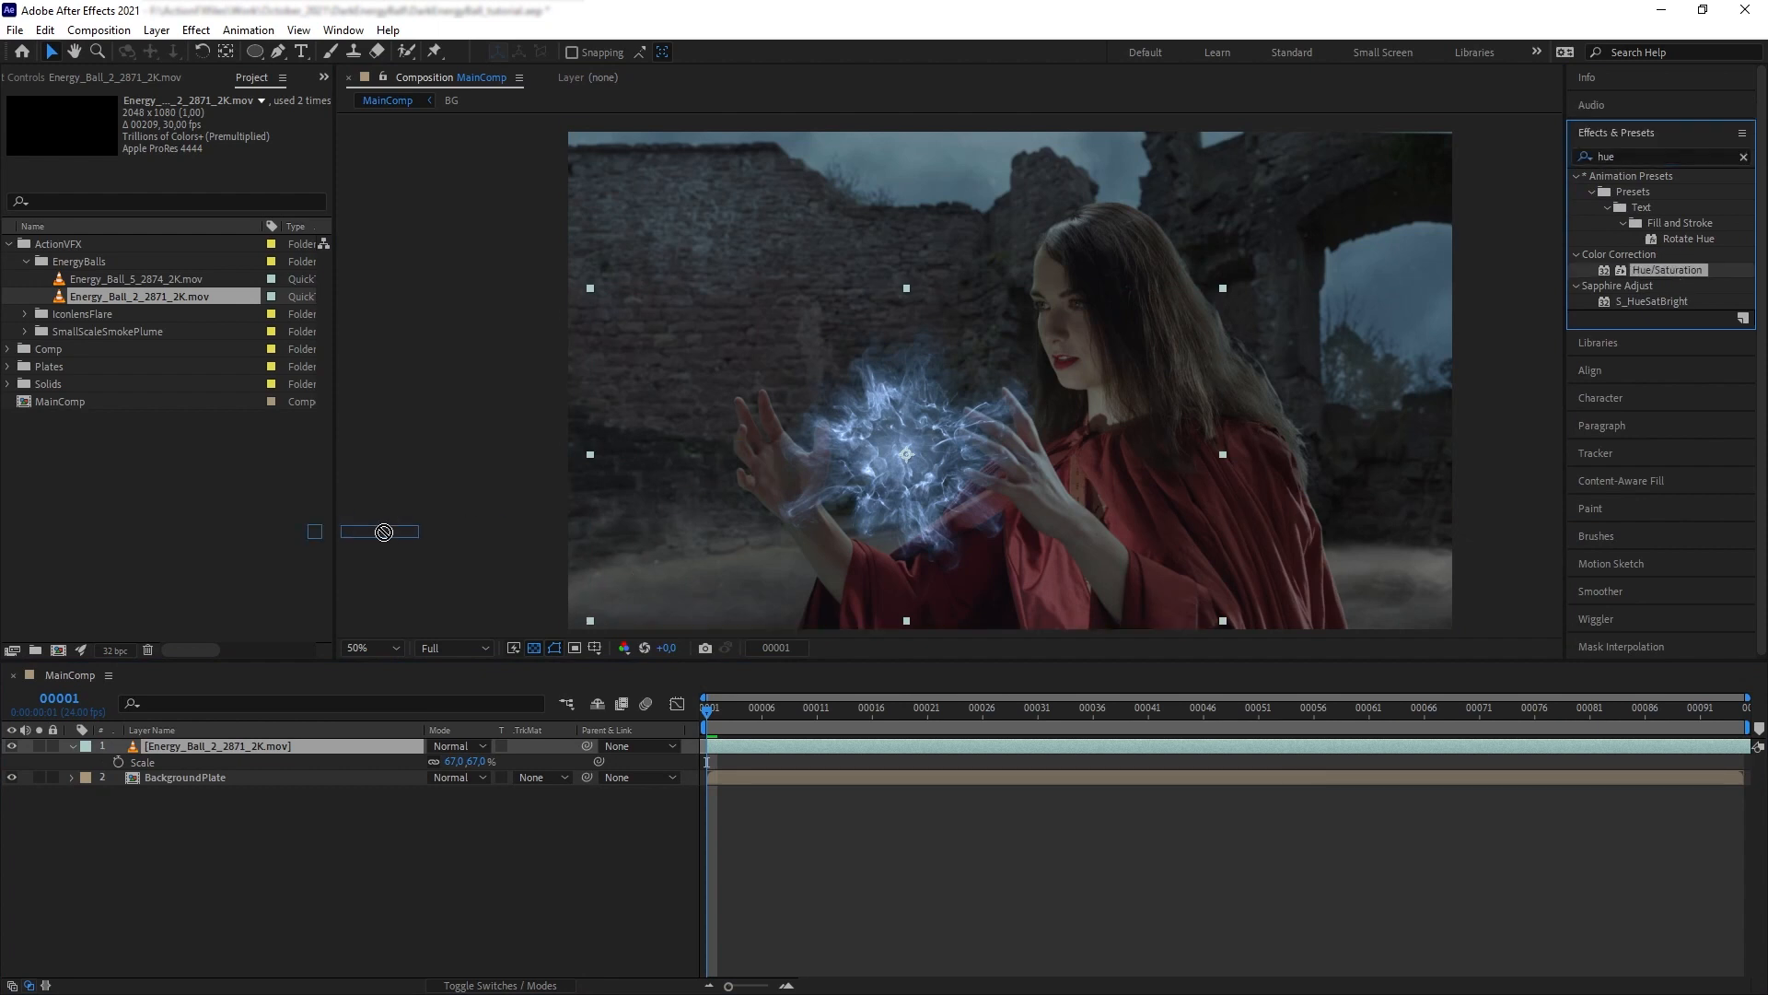
Apply Hue/Saturation with hue +72 and Glow to the ball, then select it to rename as BrightEnergy.
double_click(1667, 269)
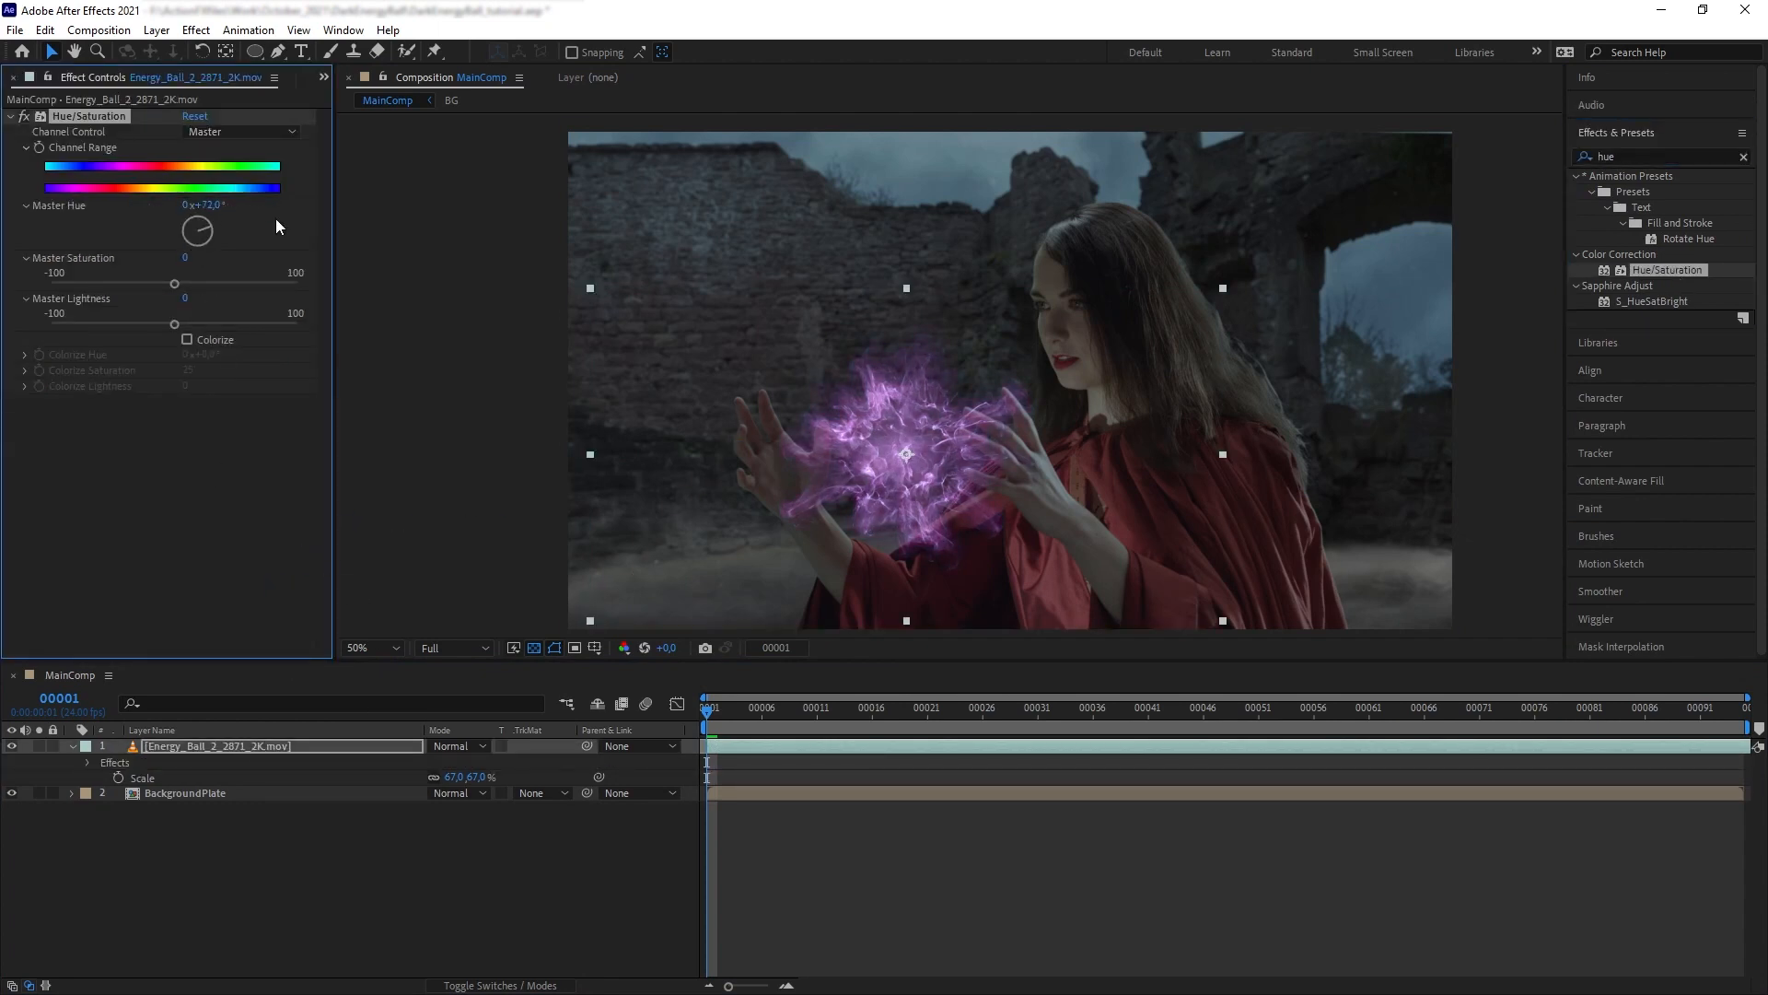
left_click_drag(175, 284, 206, 283)
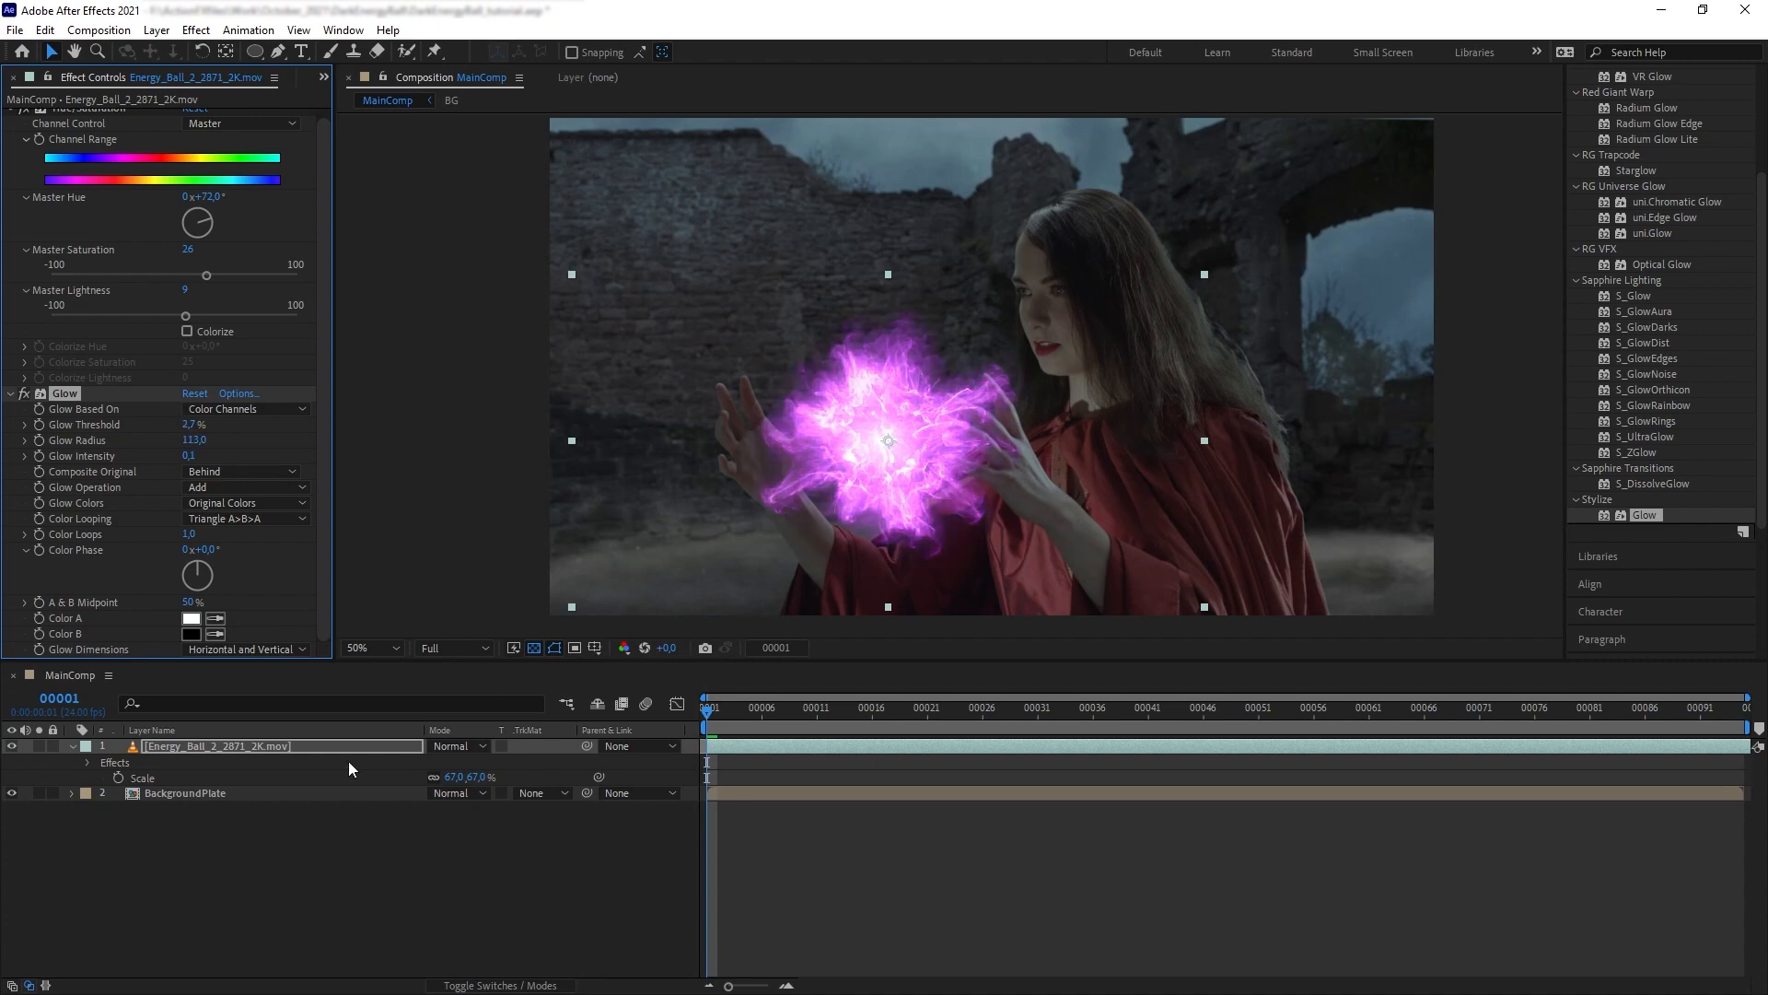
left_click(457, 746)
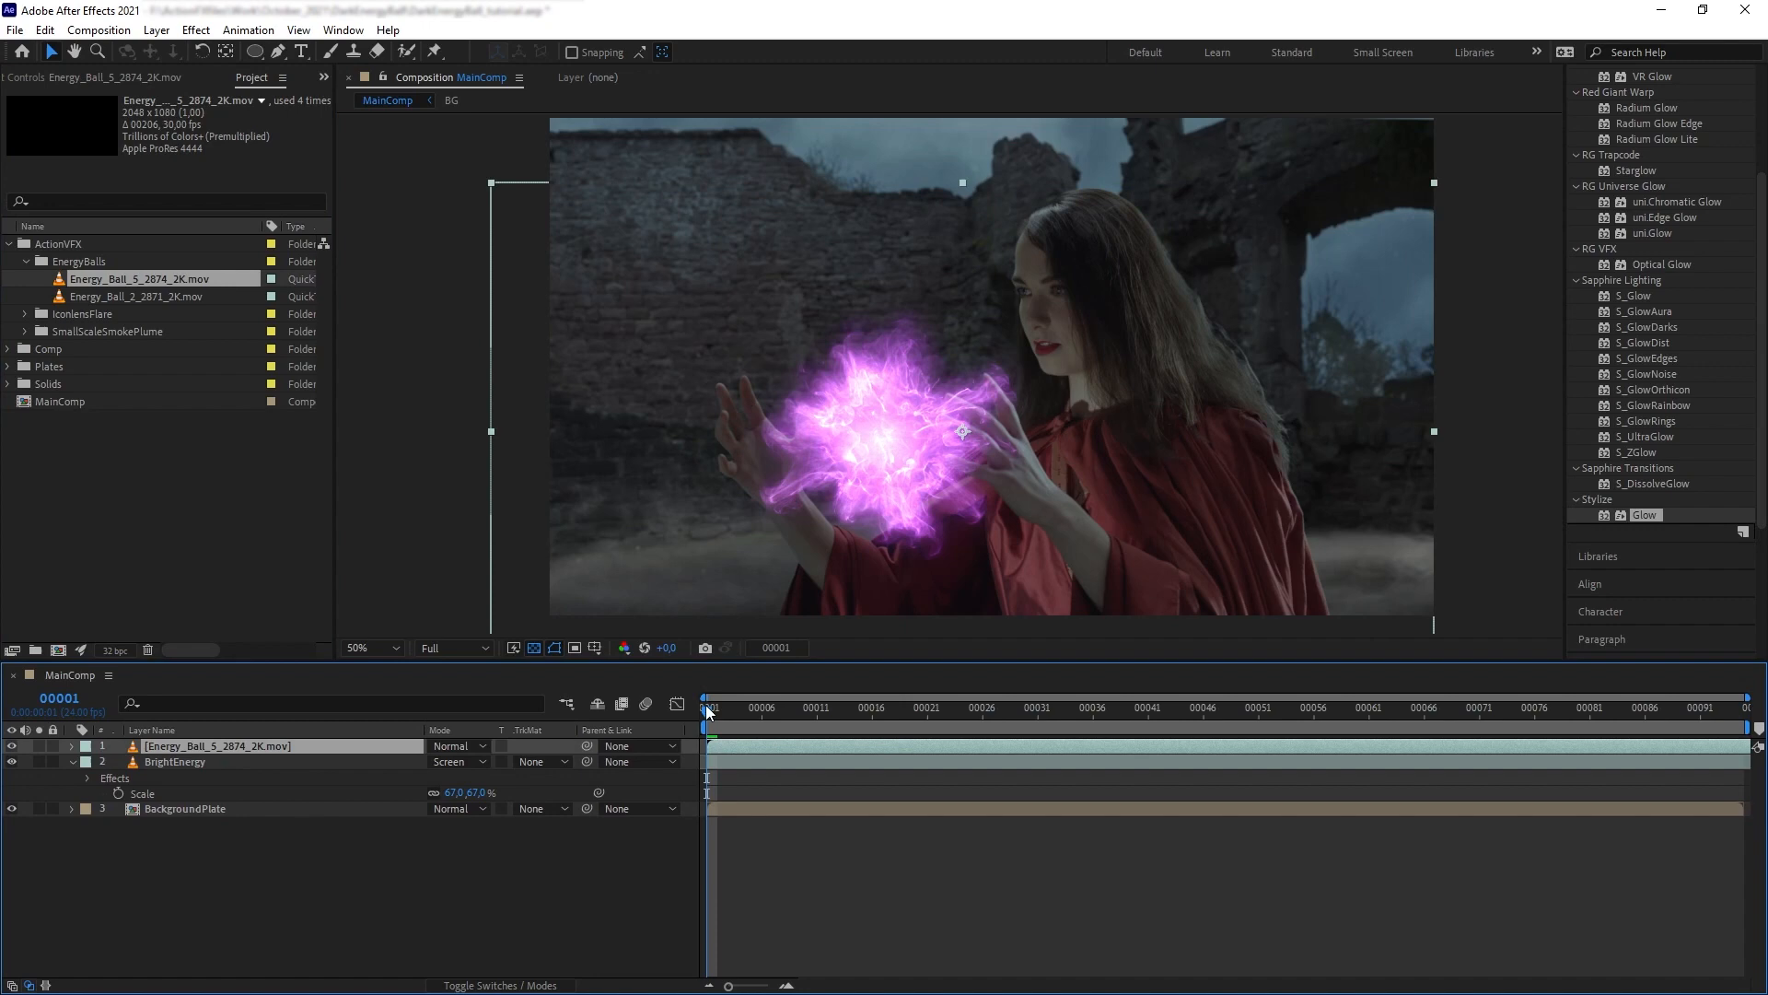
Set Energy_Ball_5 to Subtract mode at 76% and finish a 68 px feathered ellipse mask over its core.
left_click(1013, 707)
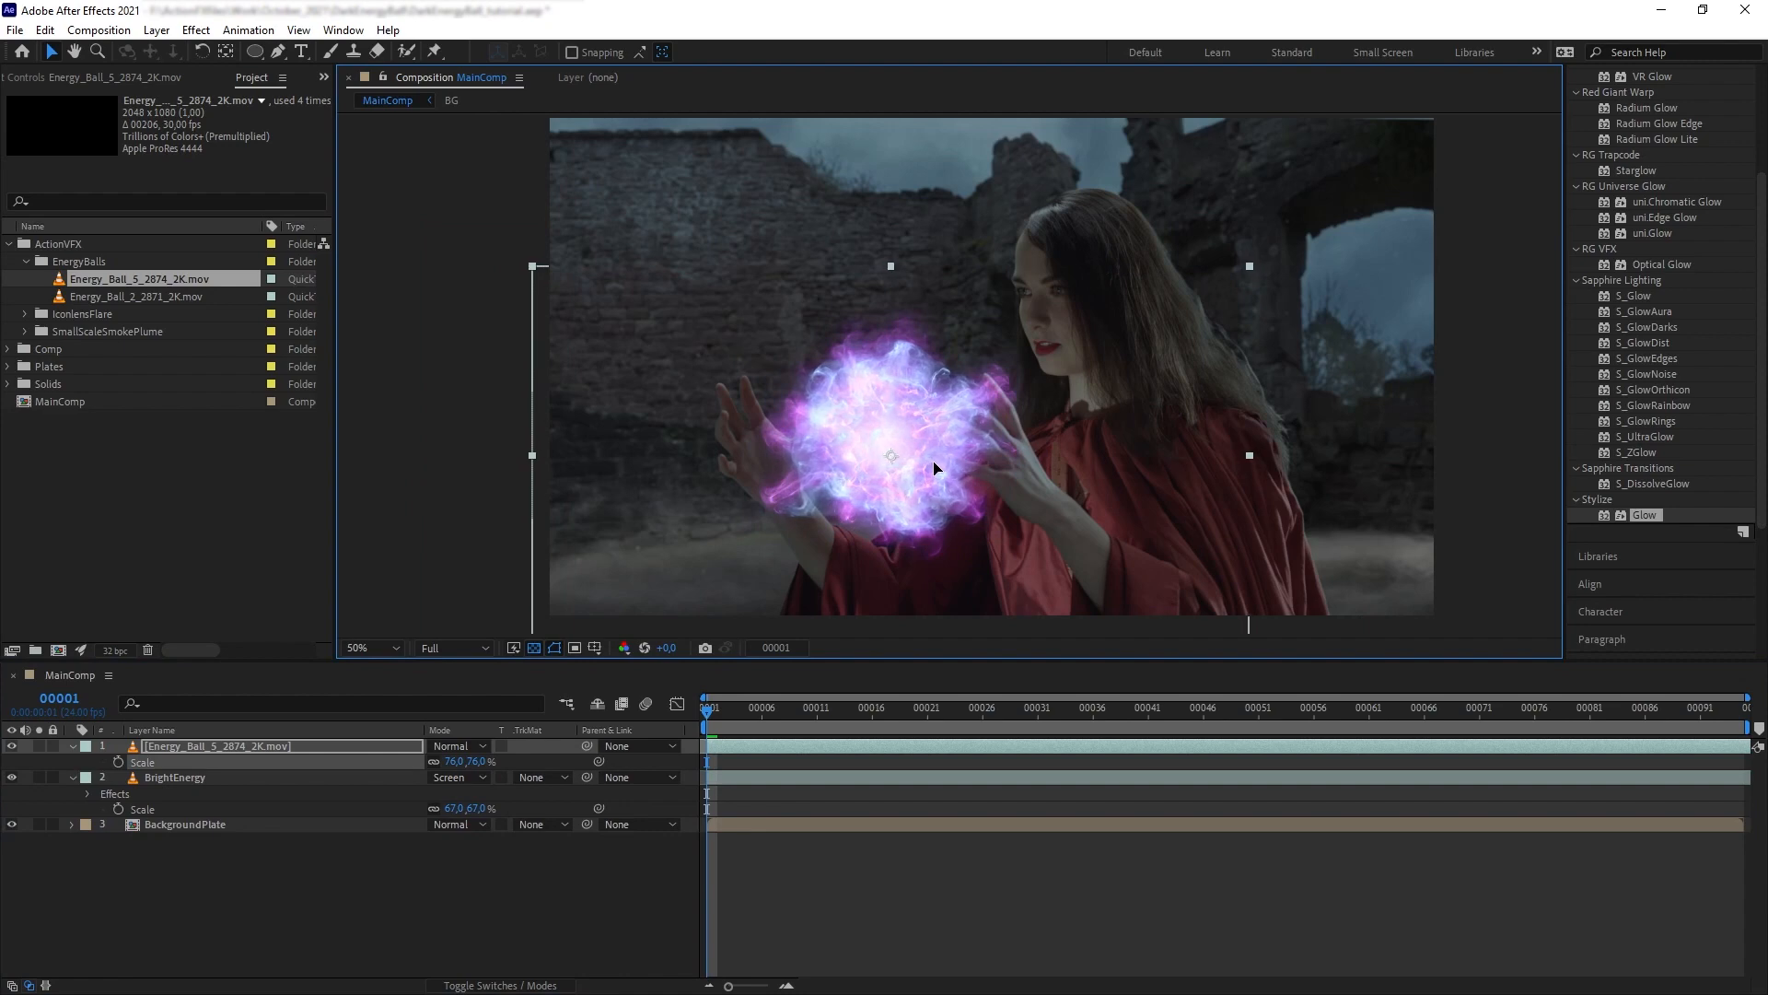
left_click(457, 746)
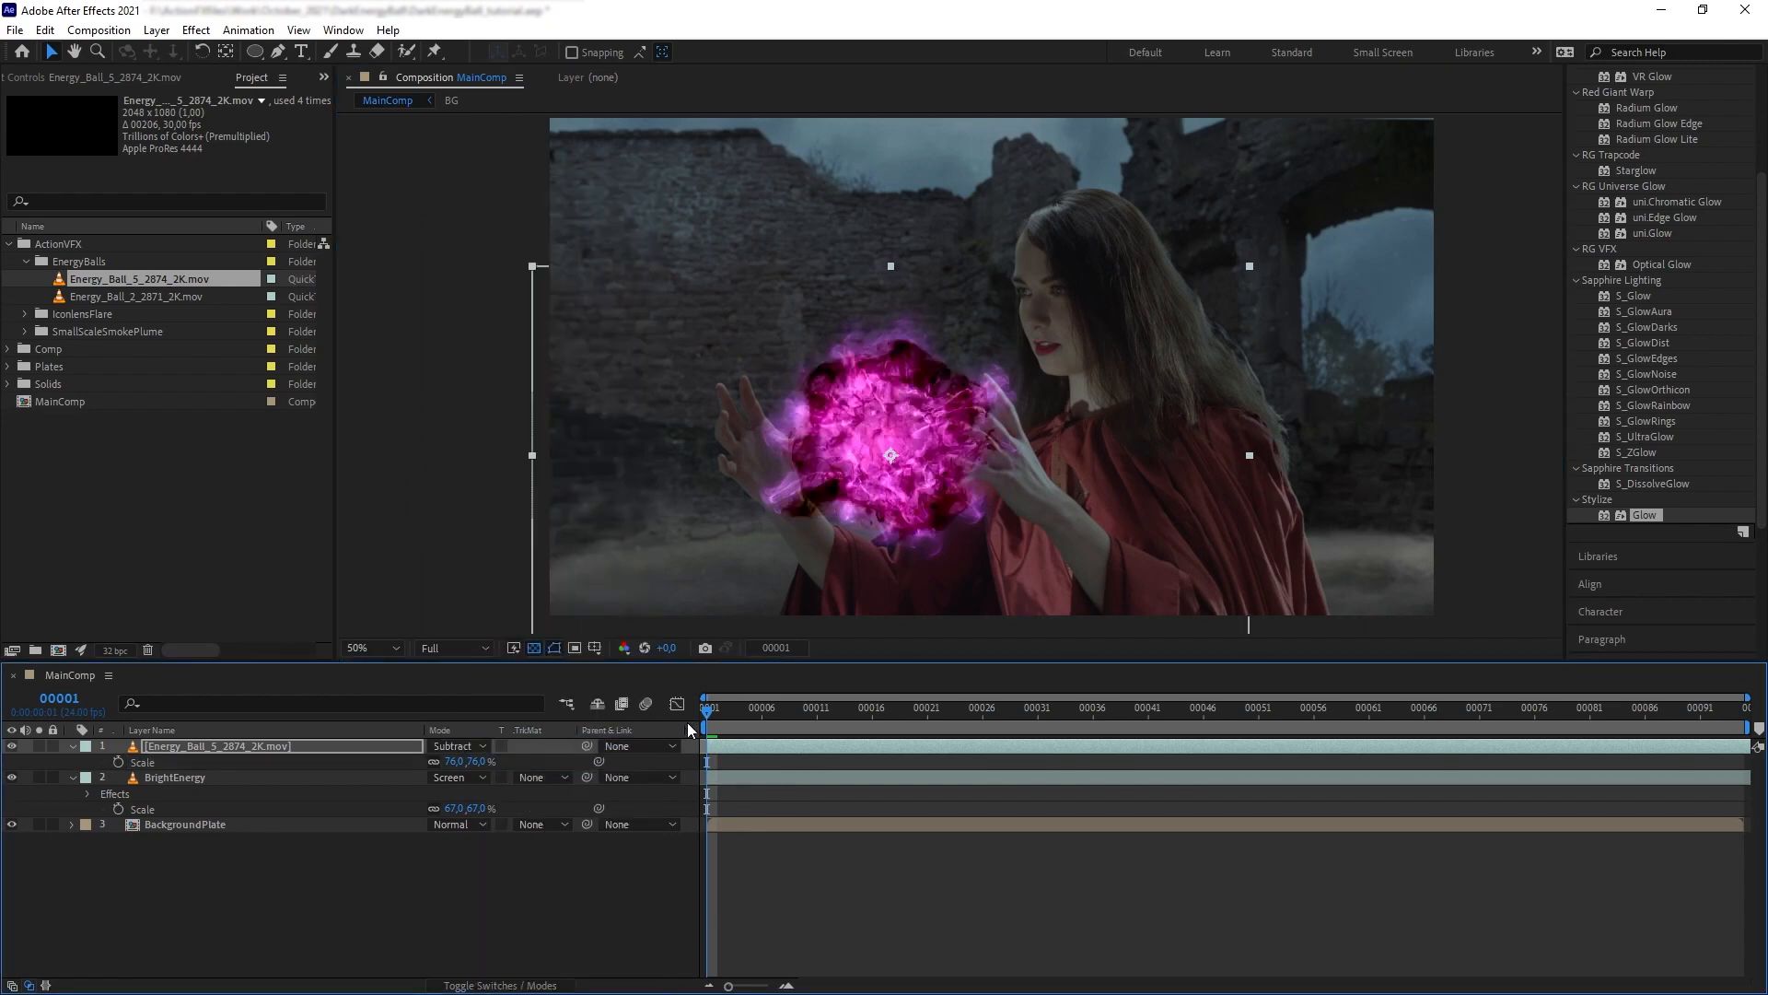
left_click(814, 708)
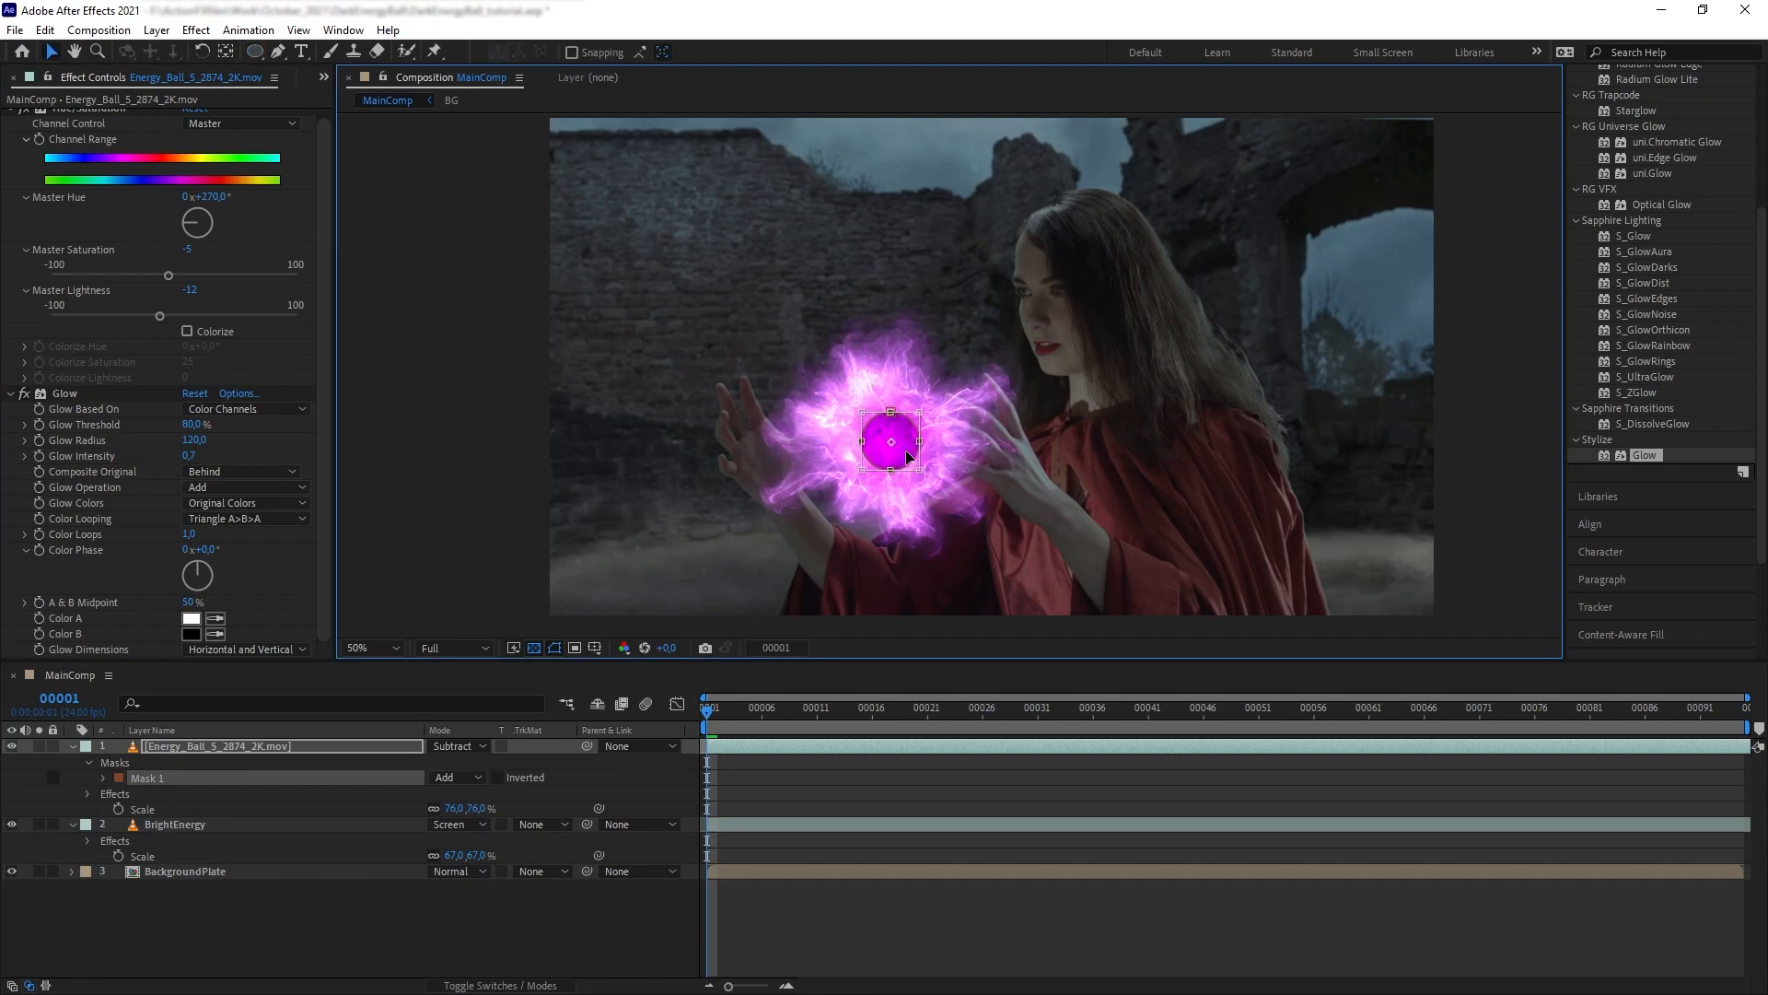
left_click(457, 777)
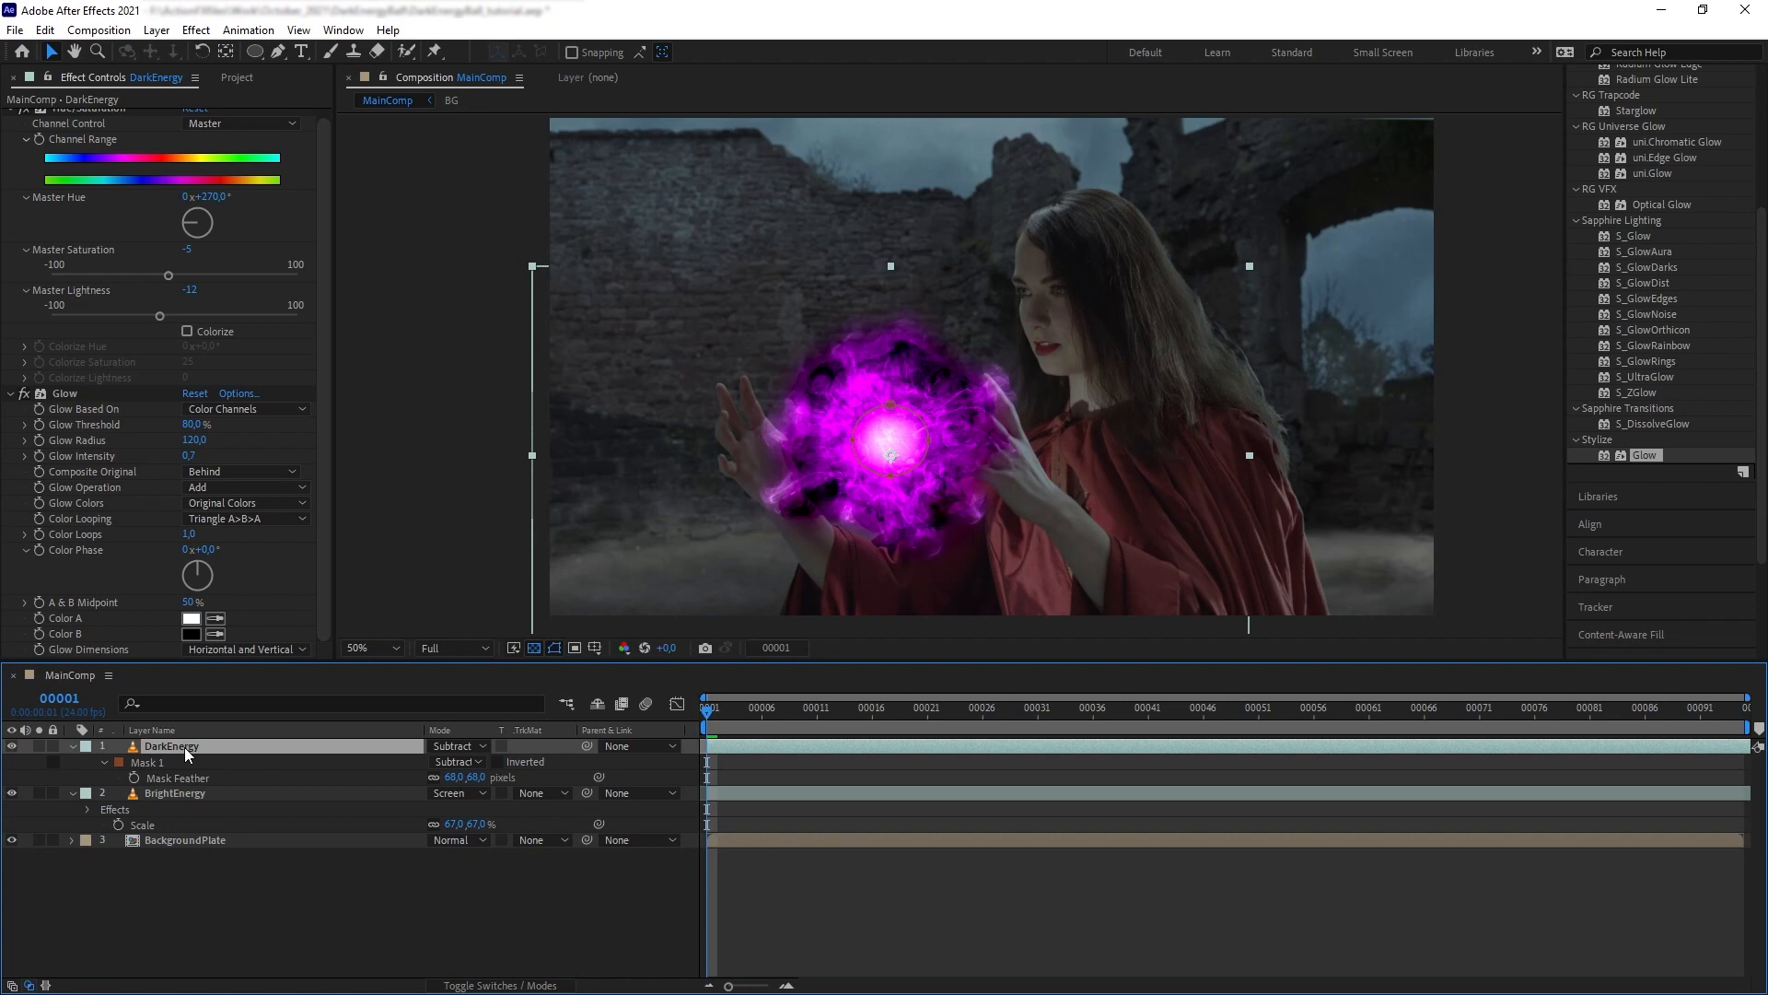
Duplicate DarkEnergy to create DarkEnergy 2 for a -72° rotated copy.
key("ctrl+d")
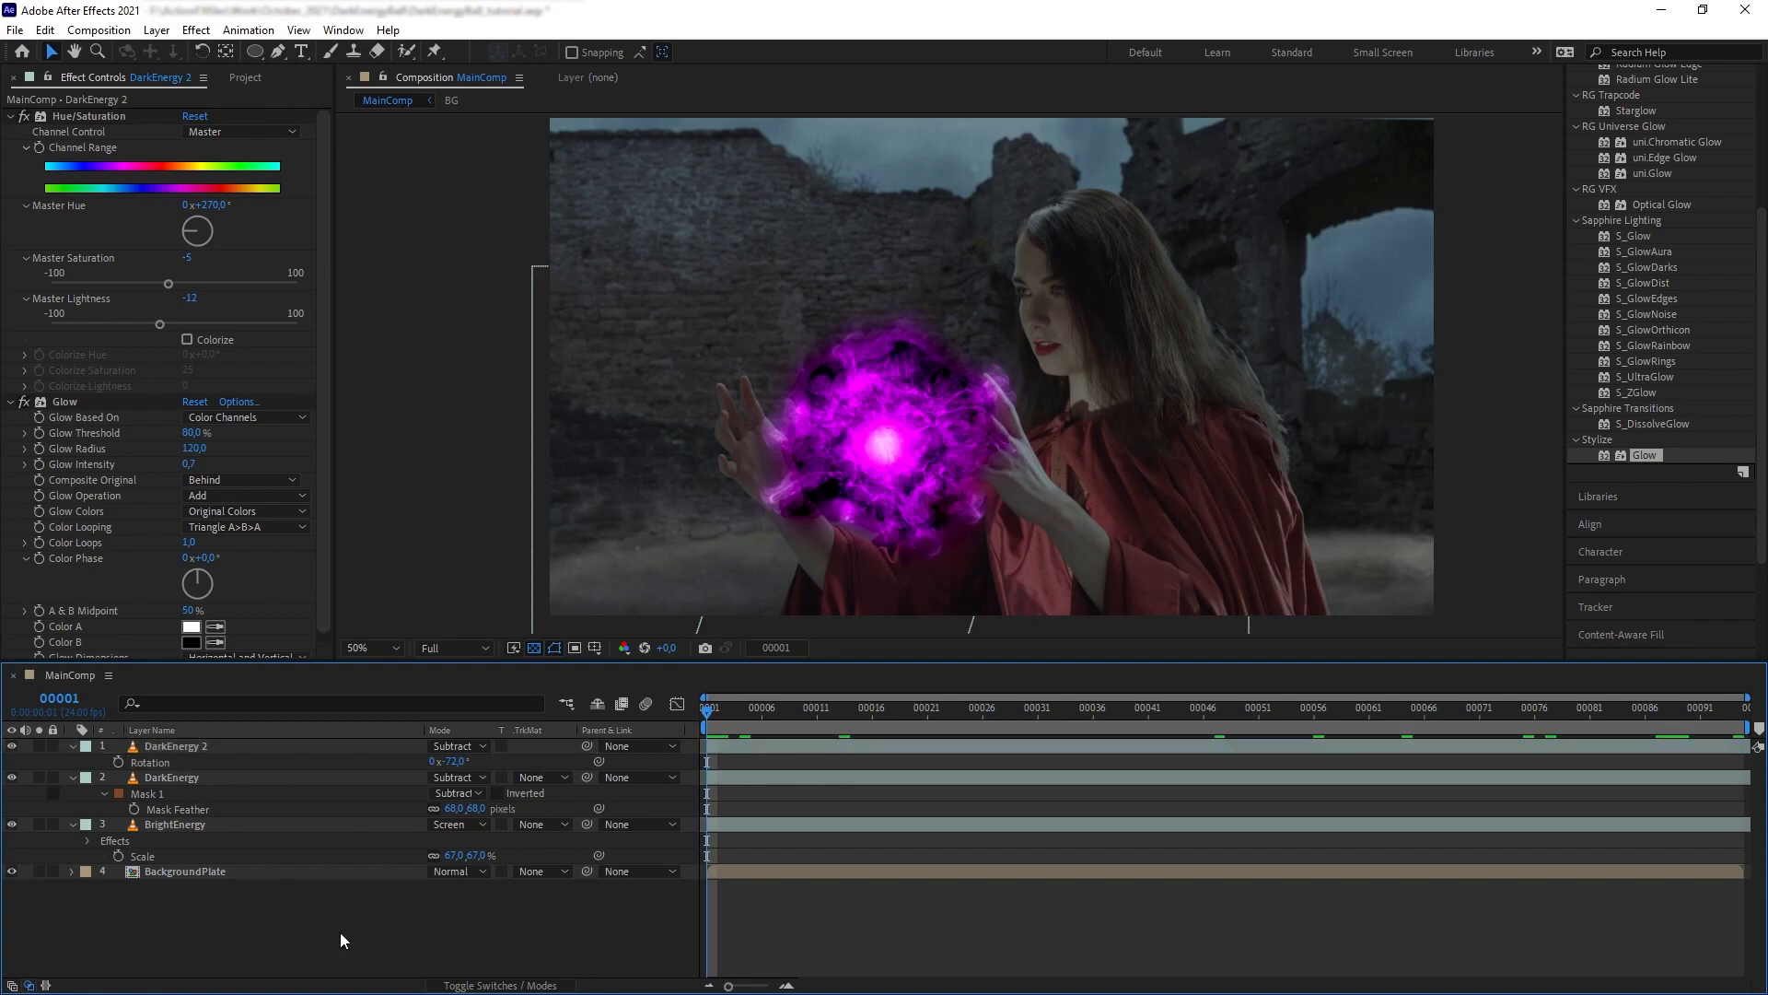
mouse_move(148, 60)
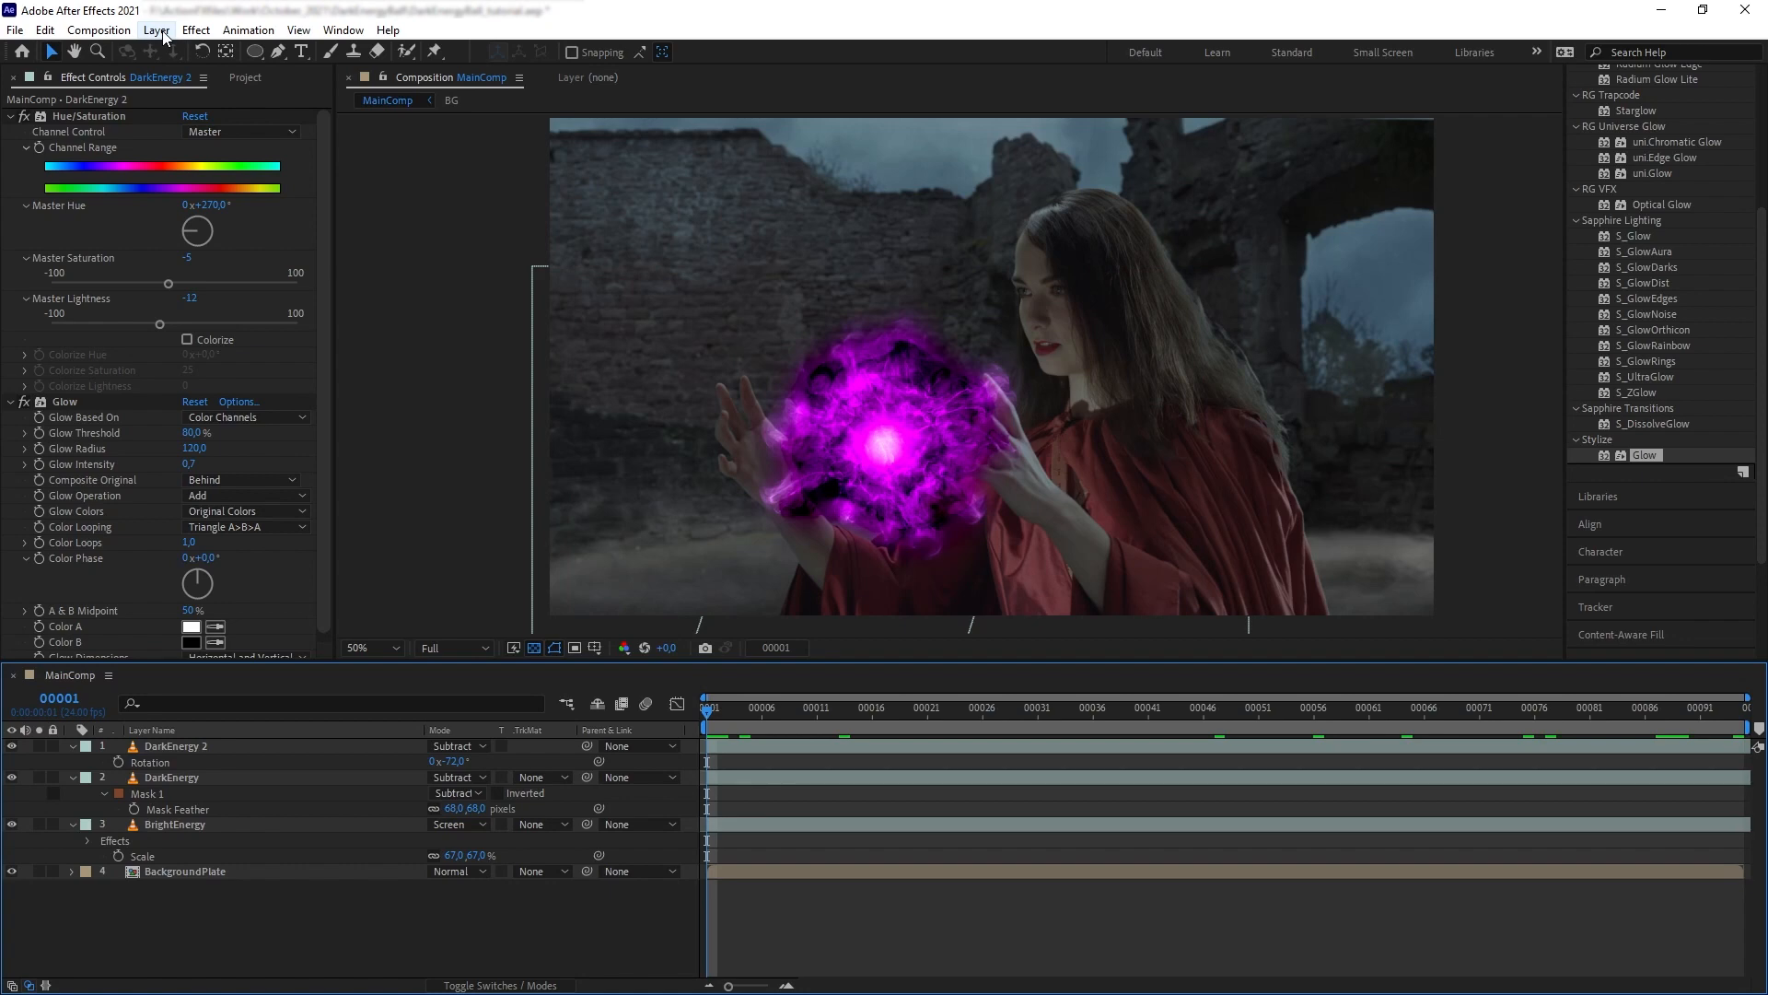
Create the Blacklift adjustment layer and rename the duplicated dark energy DarkEnergyMatte as its luma matte.
left_click(155, 30)
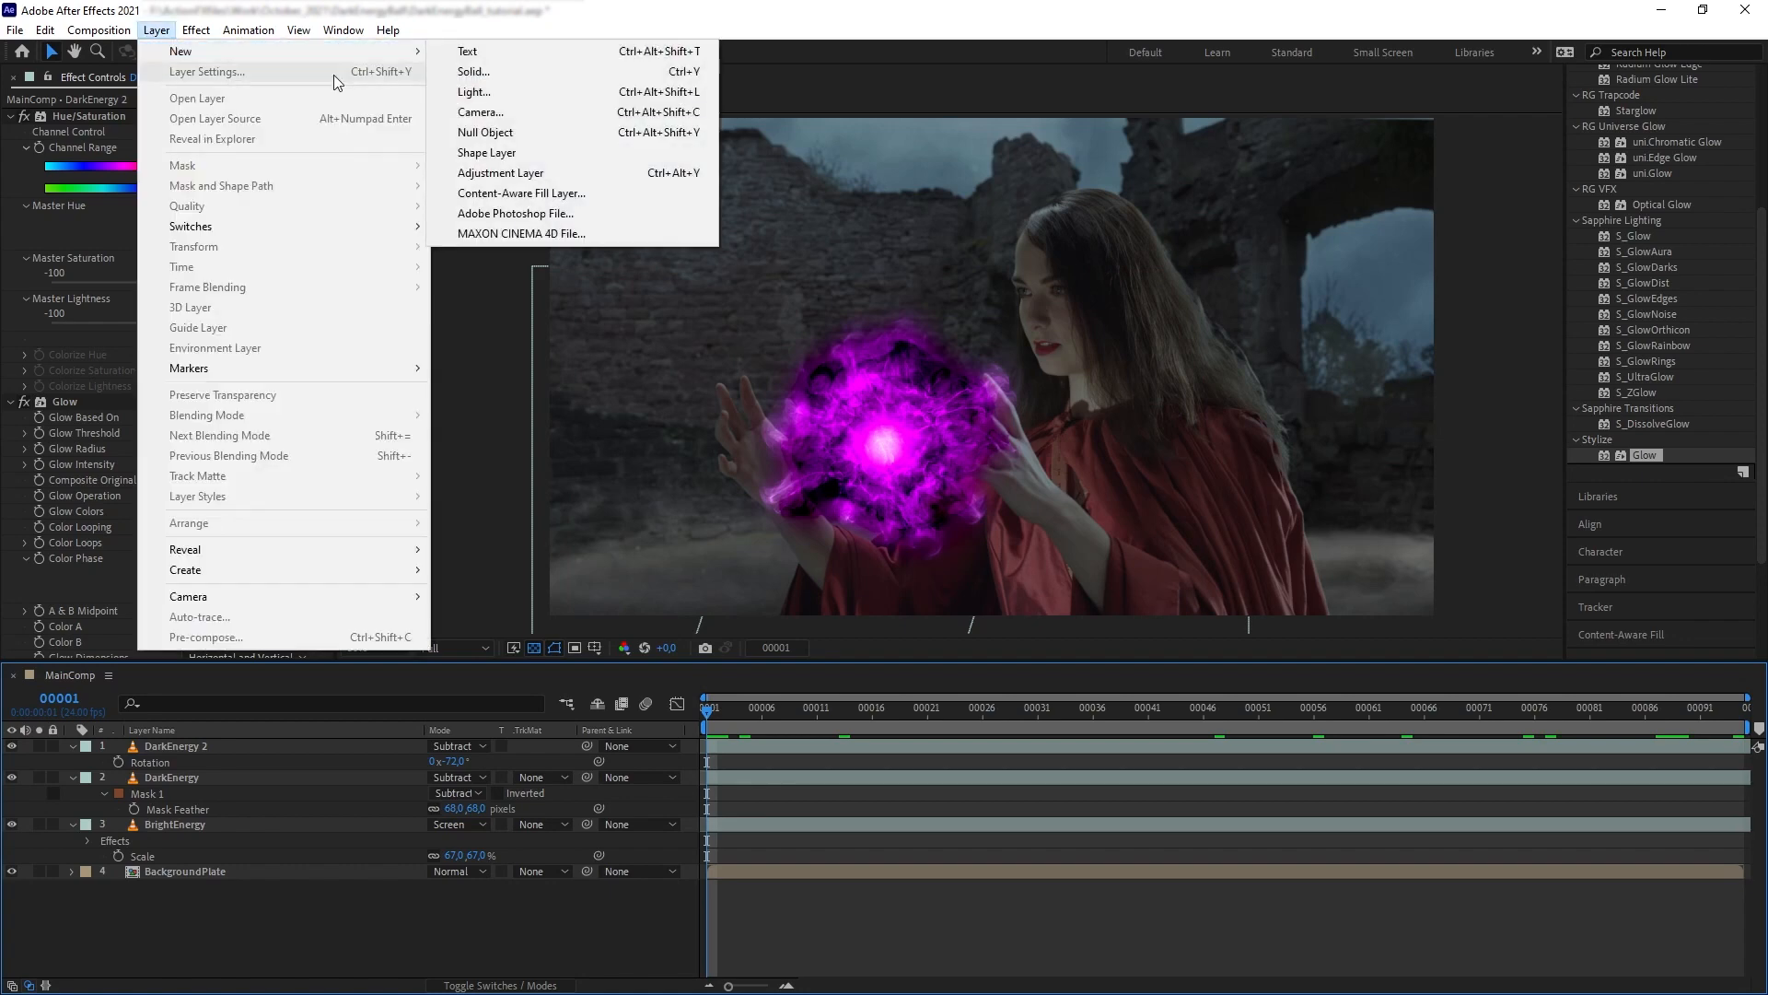
left_click(499, 173)
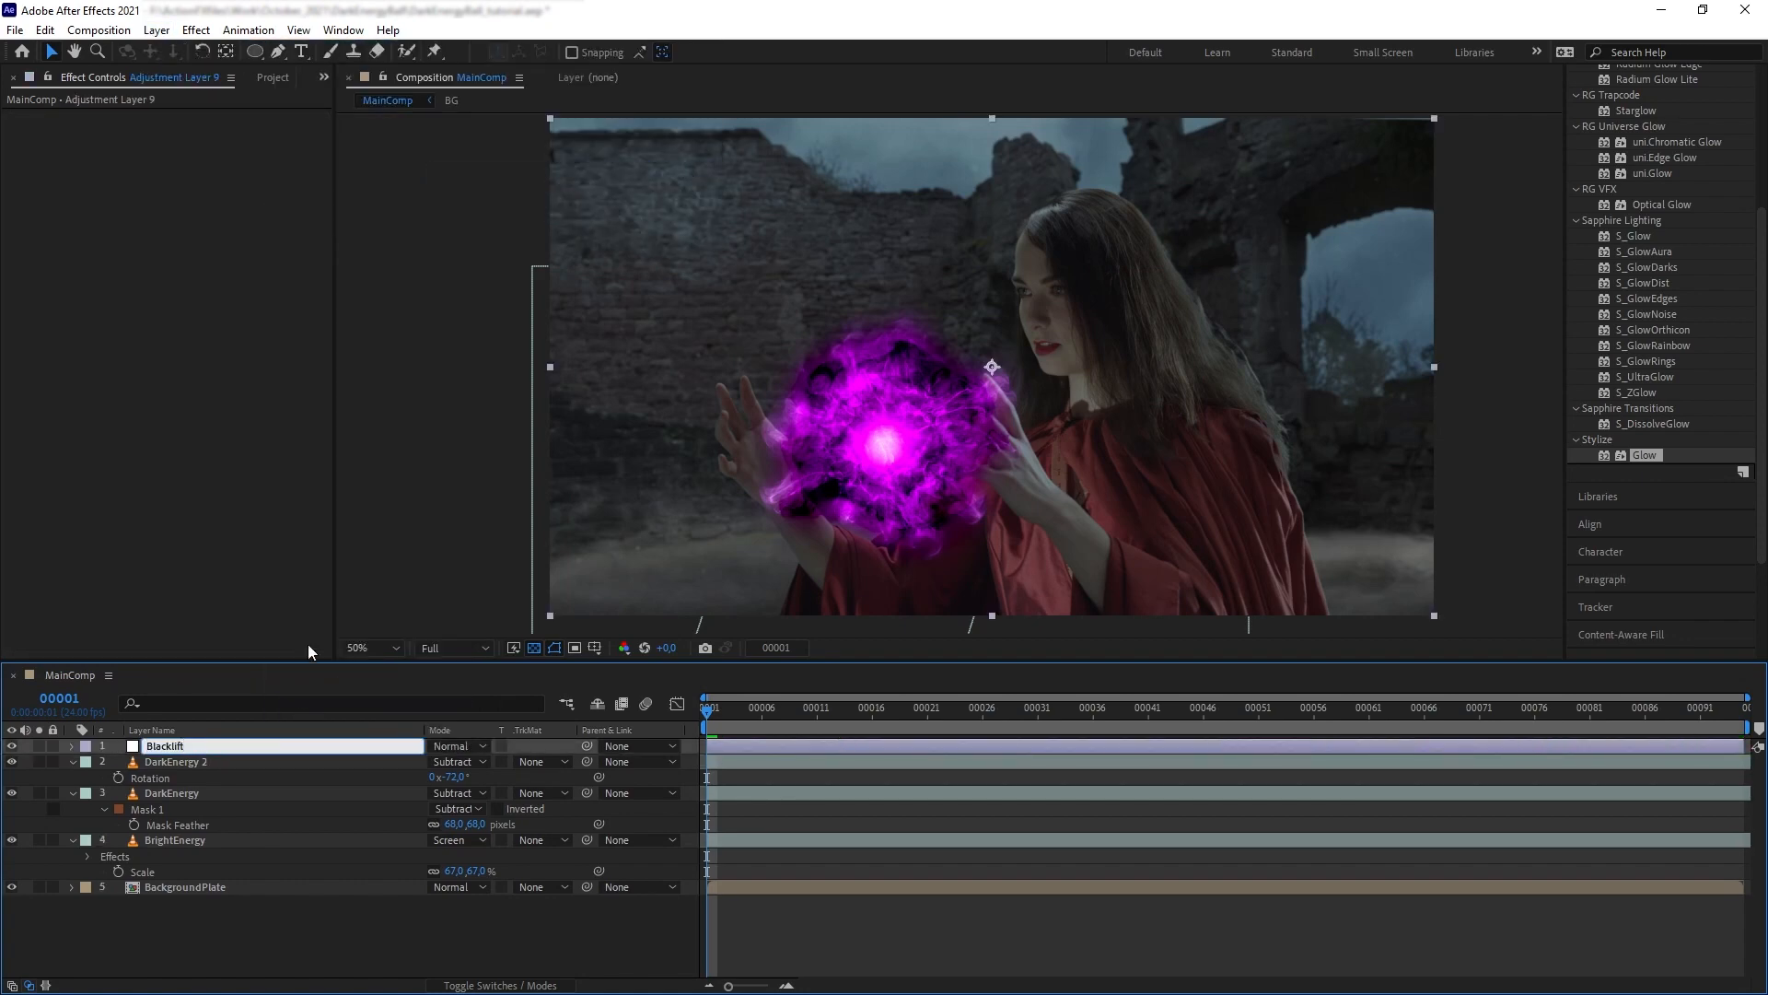
left_click(164, 746)
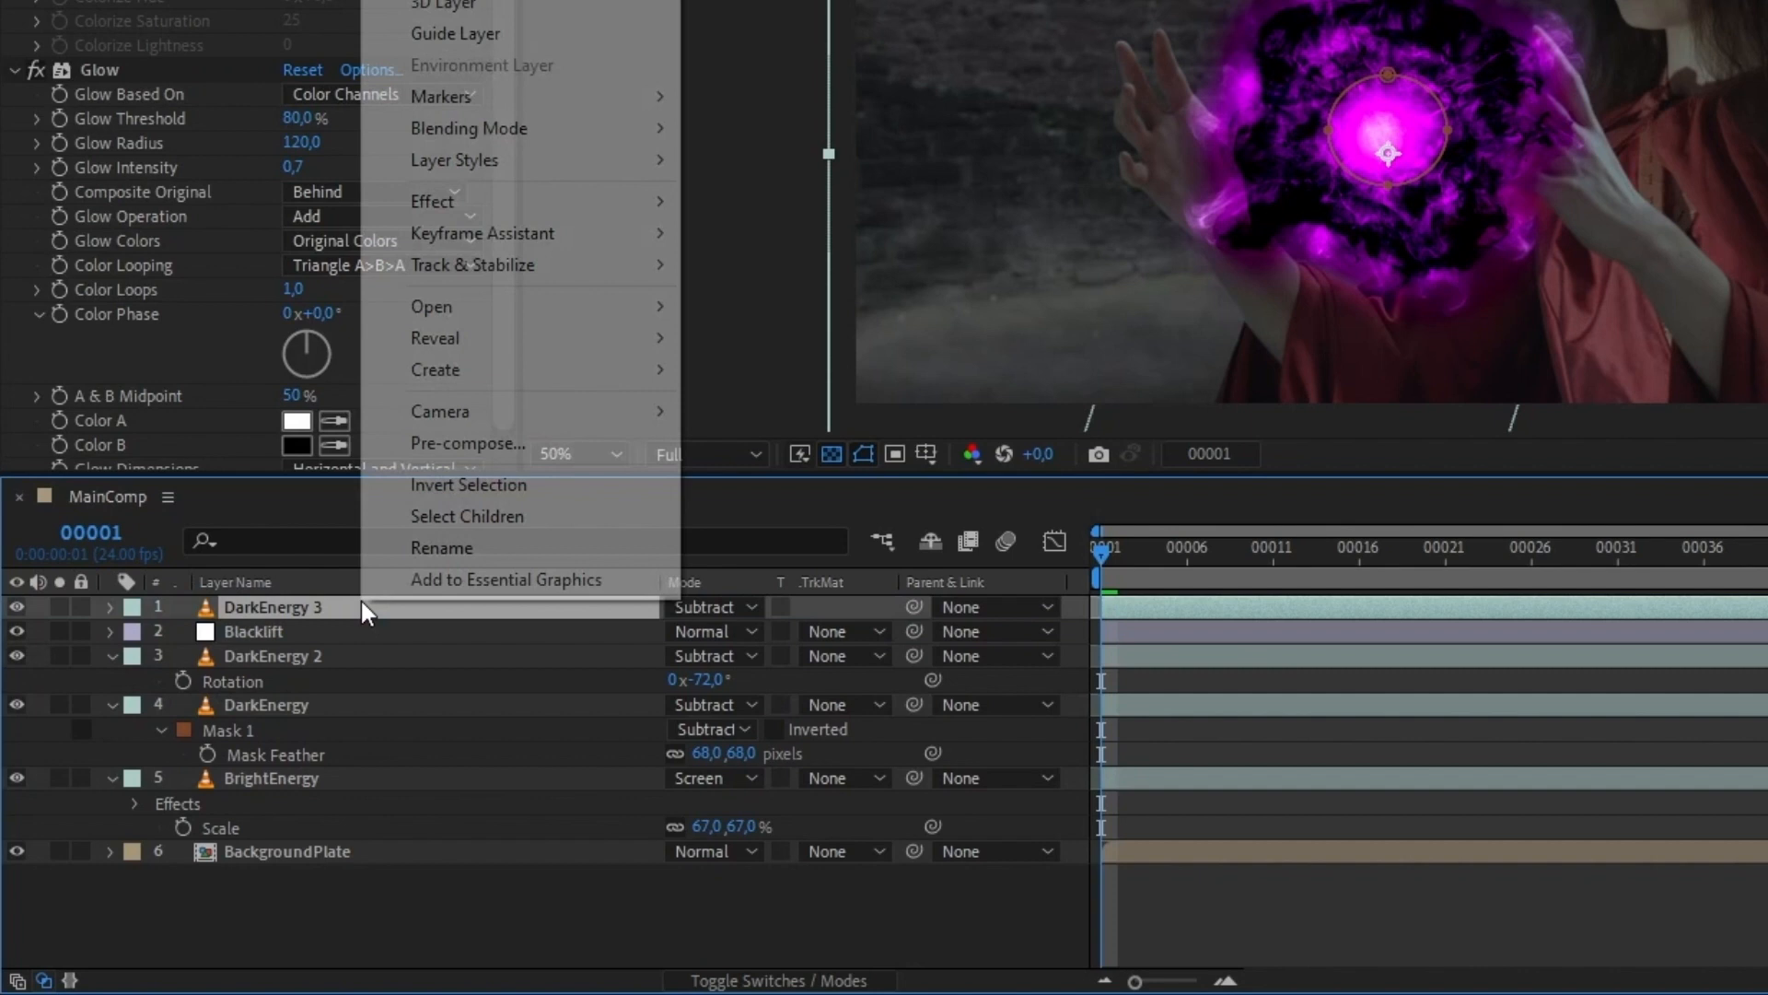
left_click(442, 549)
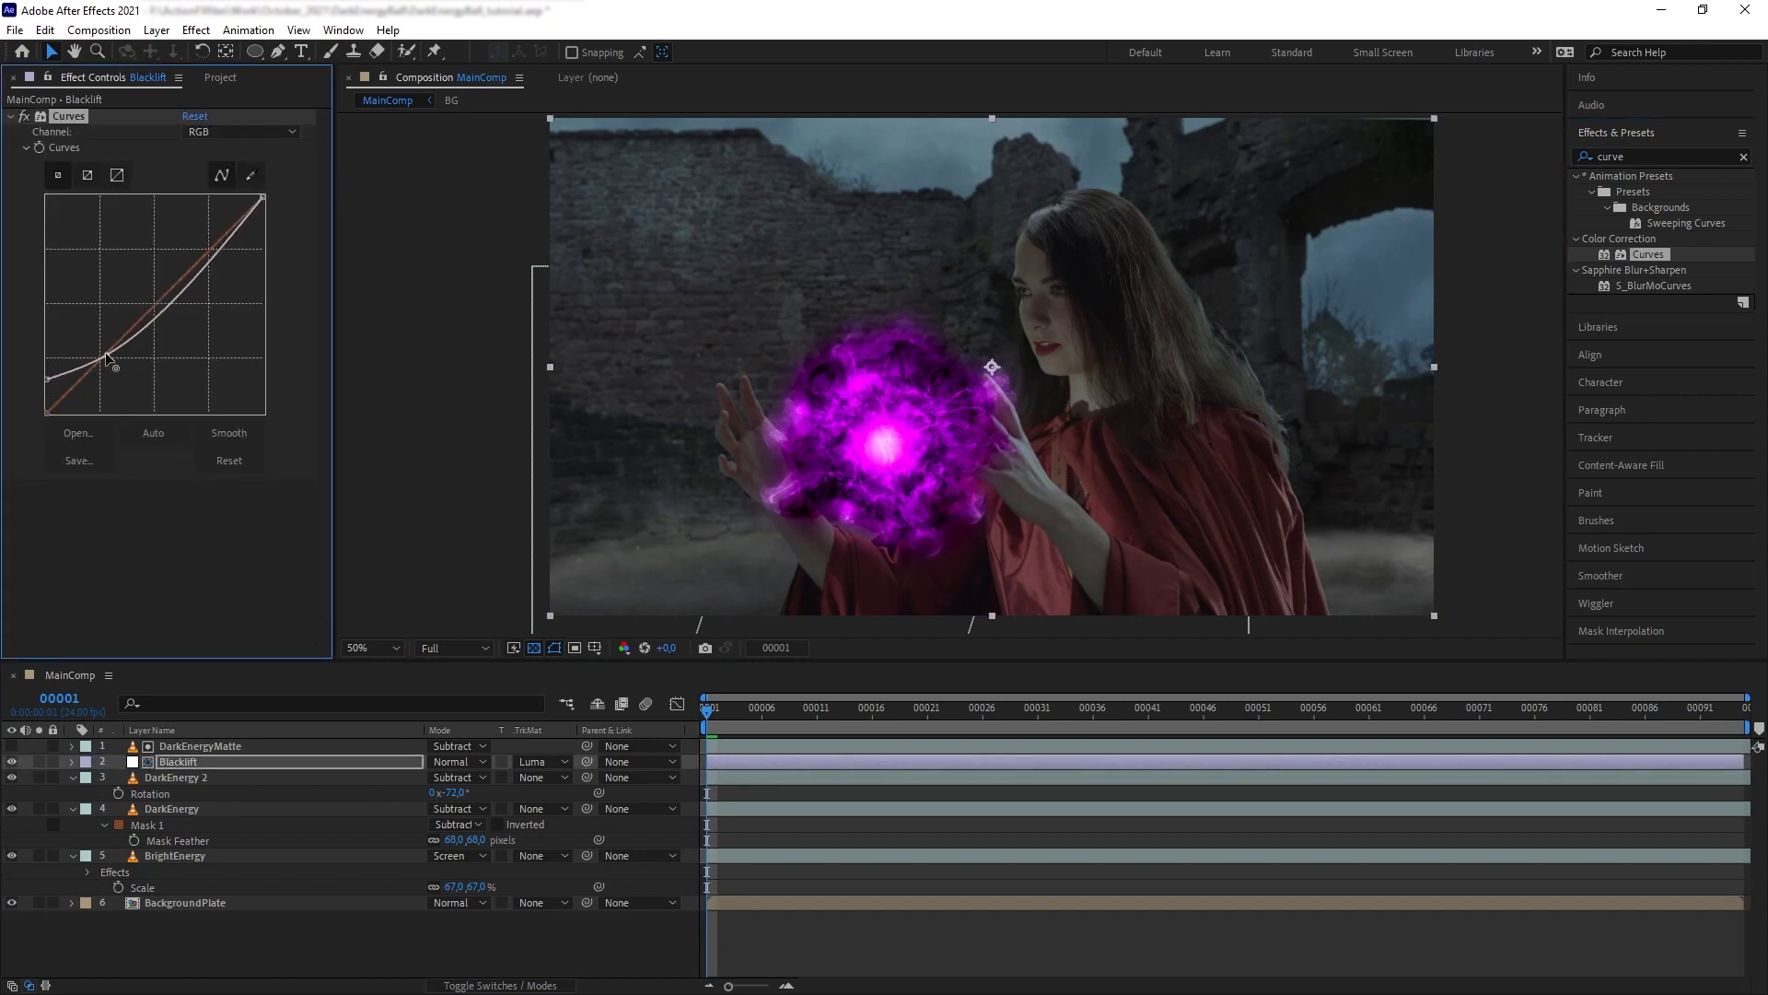
Shape the Curves on Blacklift to lift the blacks while pulling midtones back to normal.
left_click_drag(107, 359, 155, 313)
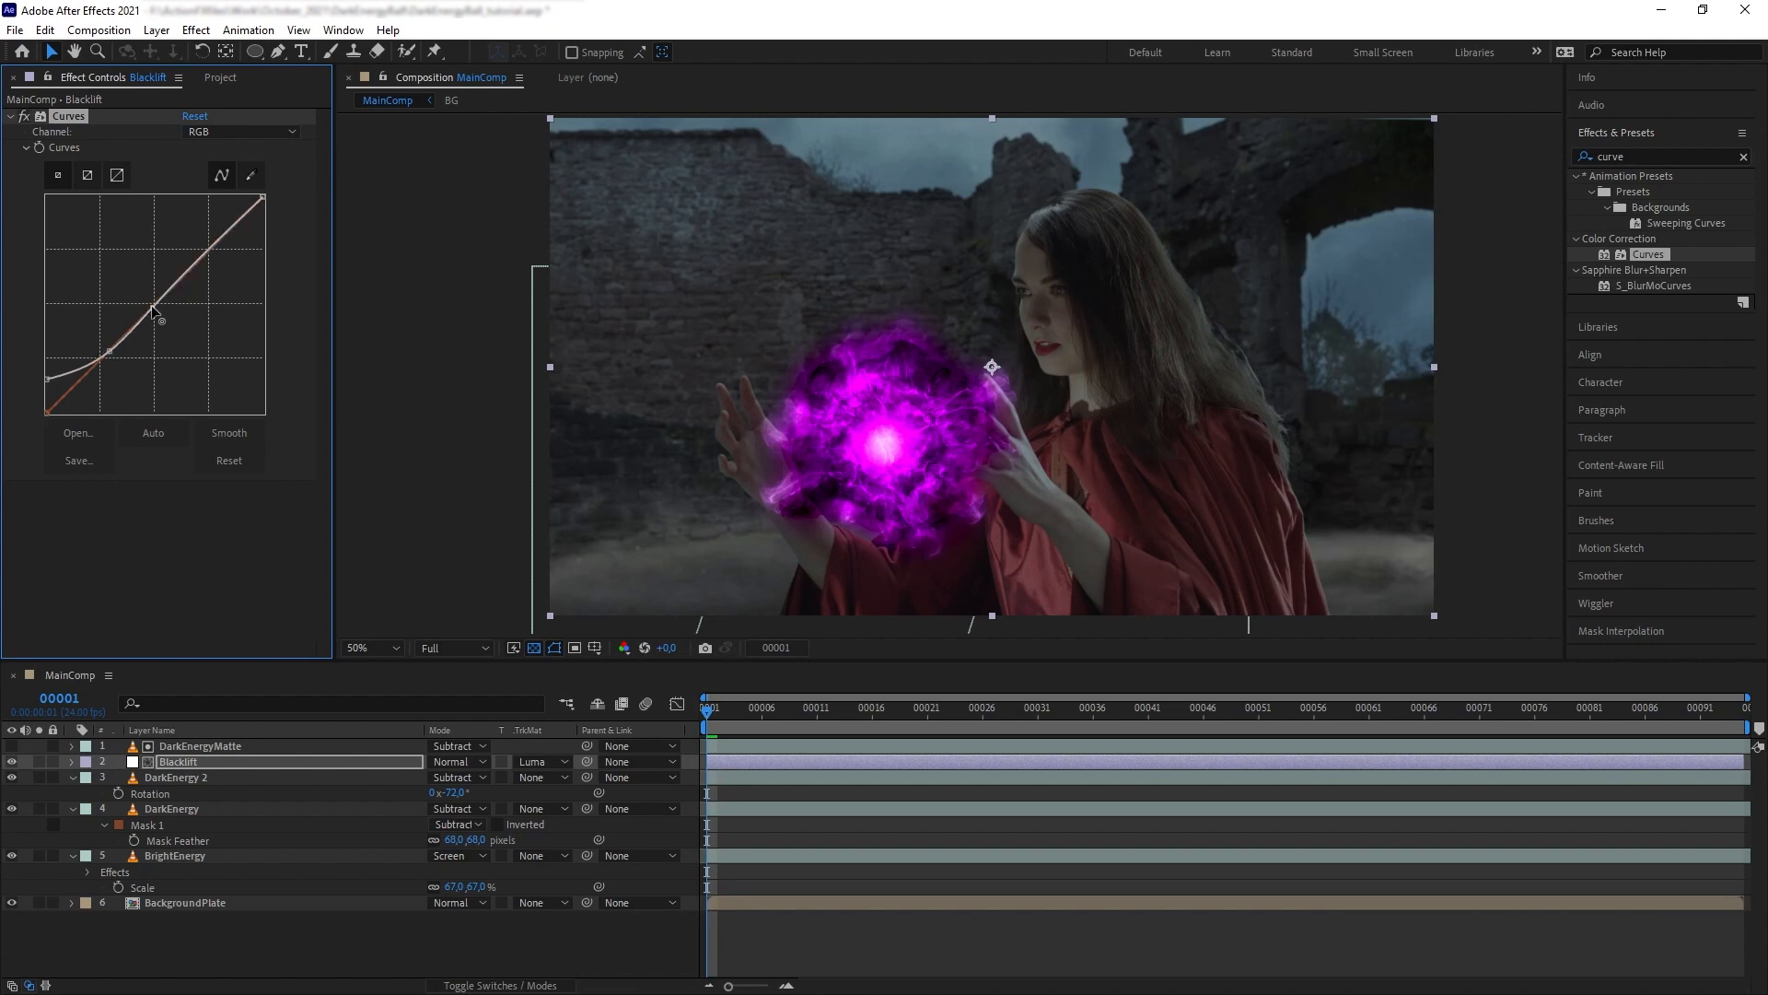
left_click_drag(159, 315, 45, 378)
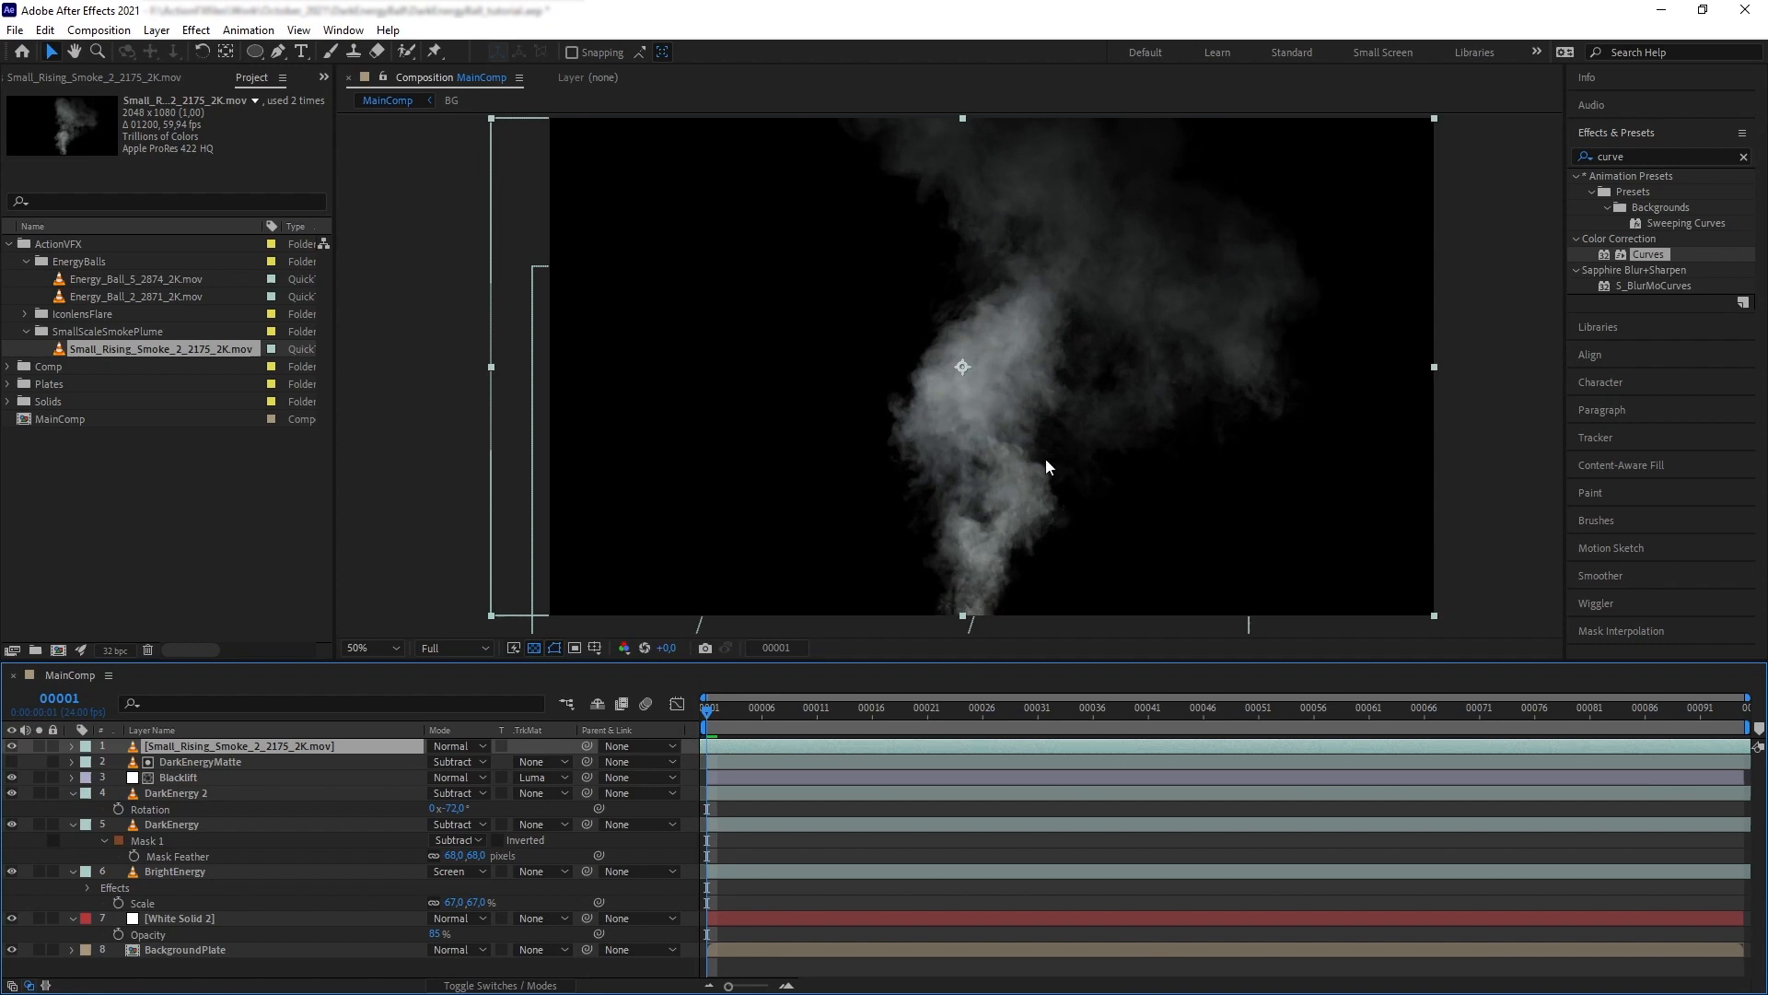
Blend the masked, magenta-tinted smoke at 95% opacity and create a new solid for fractal noise.
left_click(455, 746)
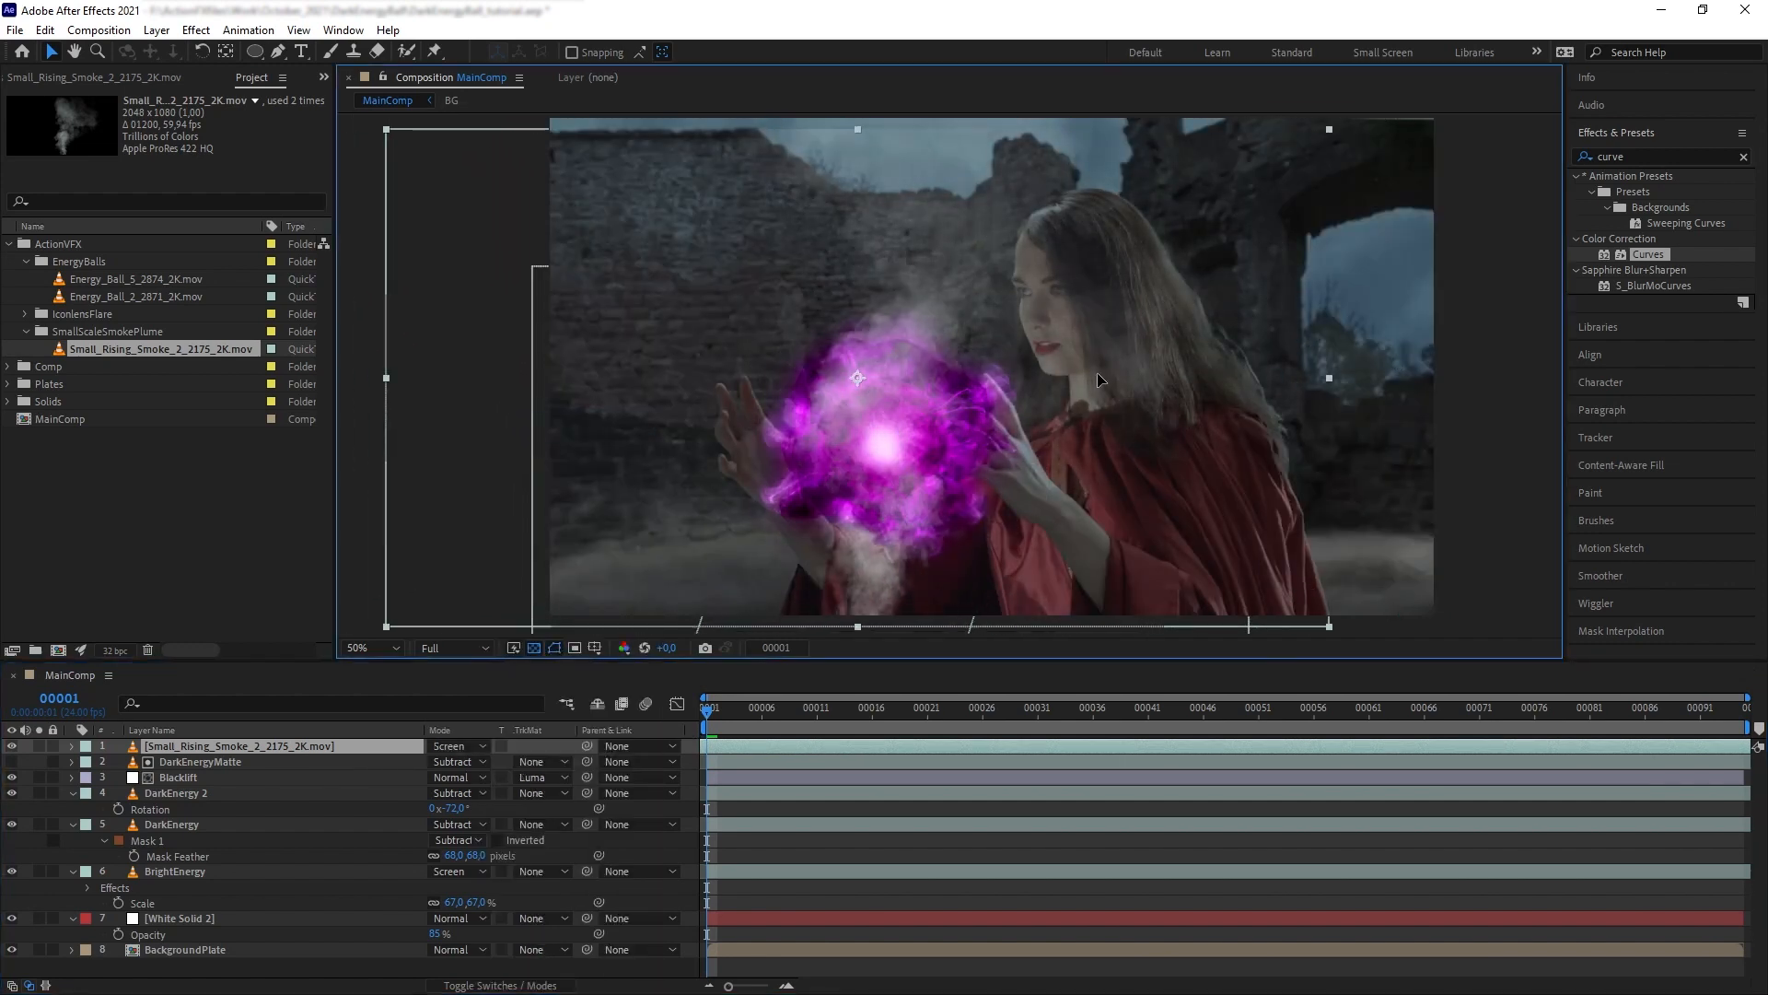
left_click(72, 746)
type("tint")
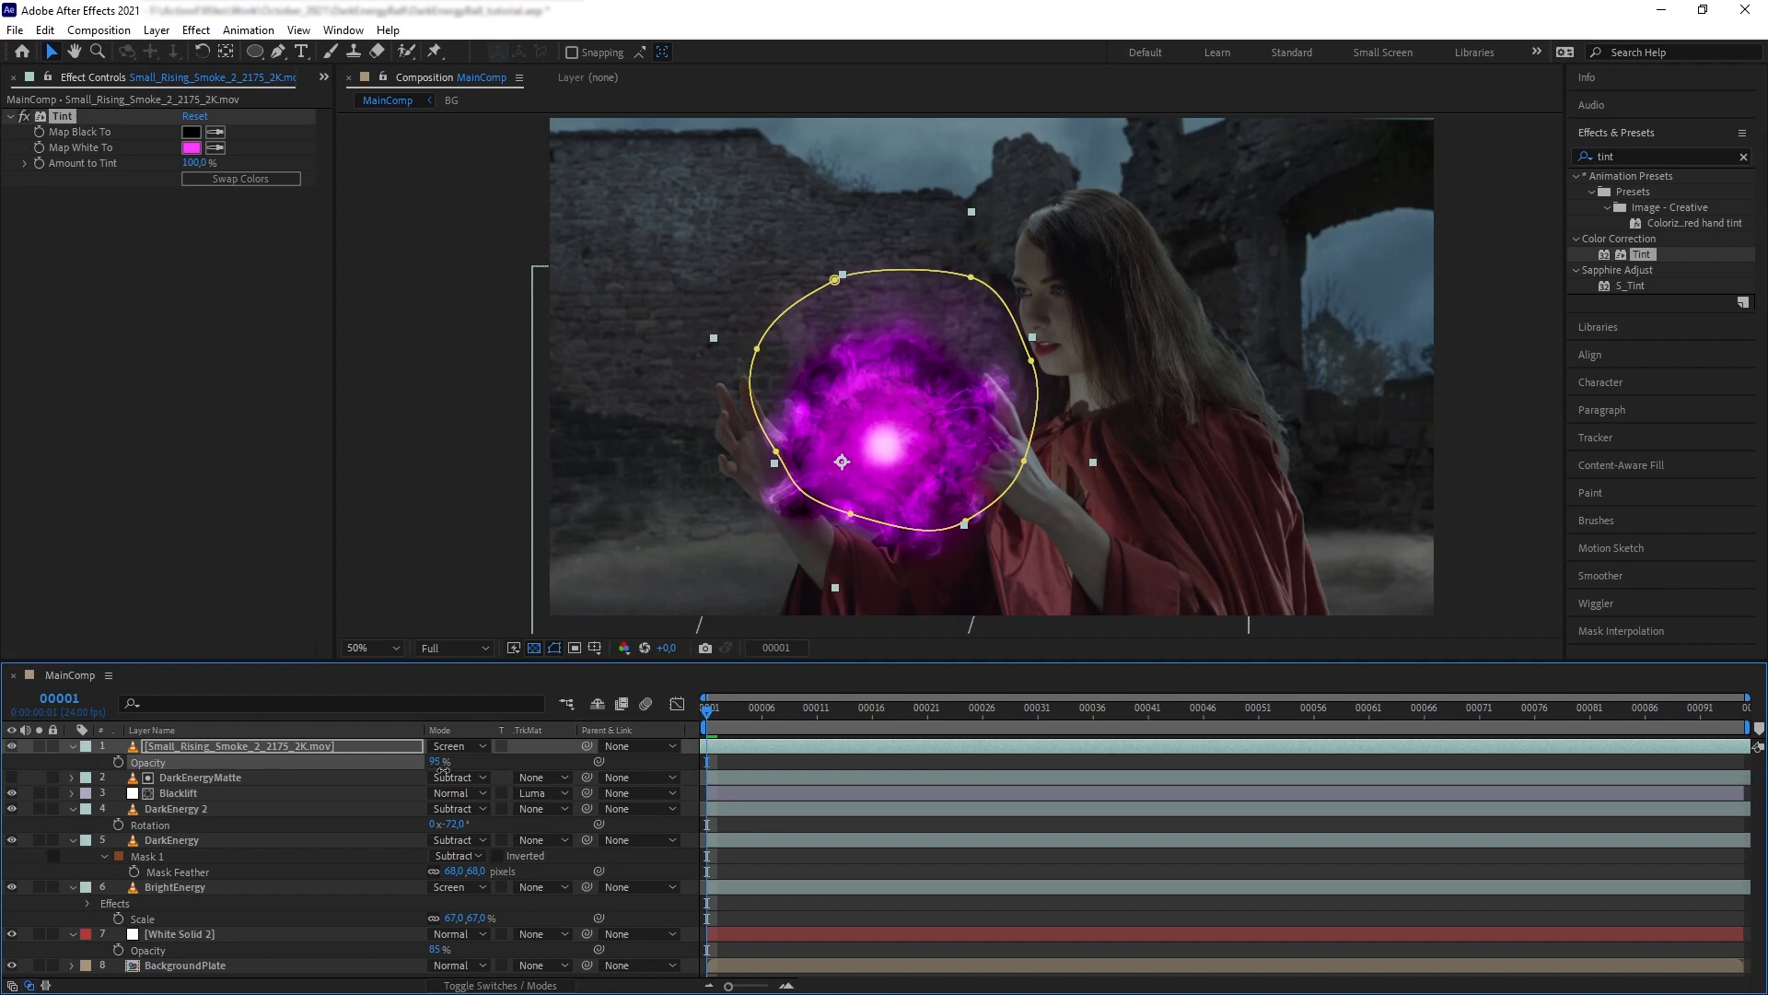
left_click(199, 778)
type("fractal")
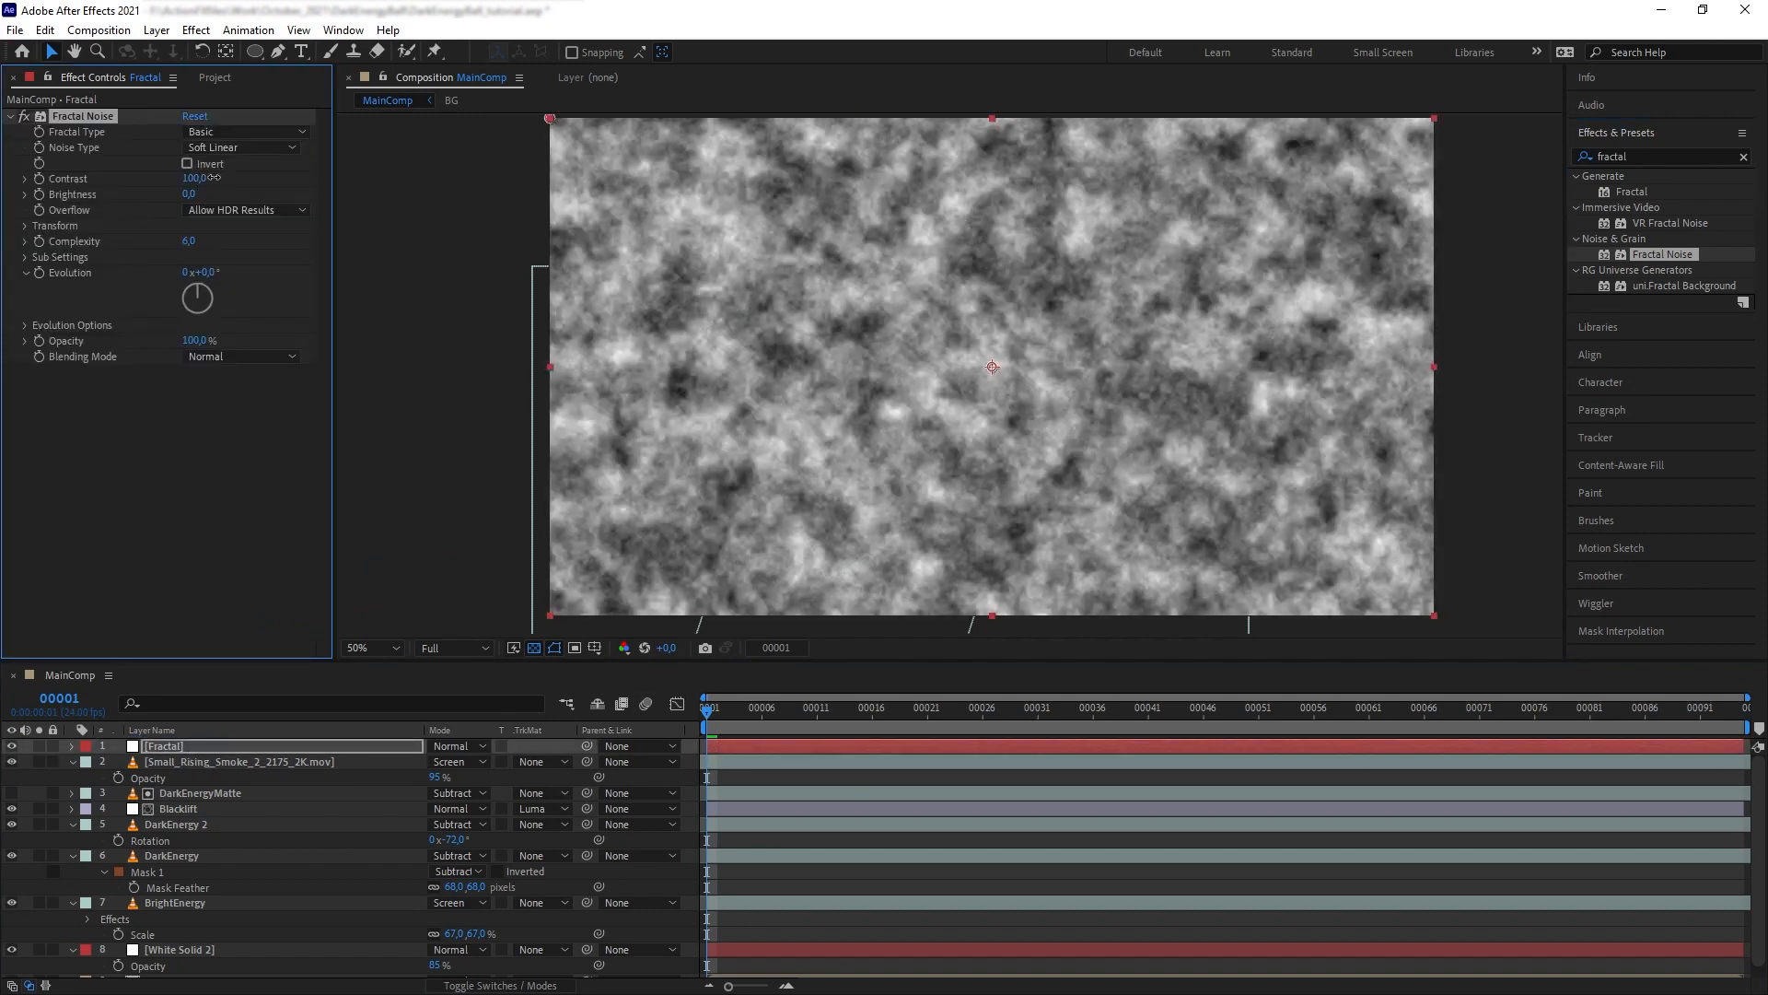
Refine the Fractal Noise (Contrast 121, Scale 32), add Fast Box Blur, and point Displacement Map at the Fractal layer.
left_click(24, 225)
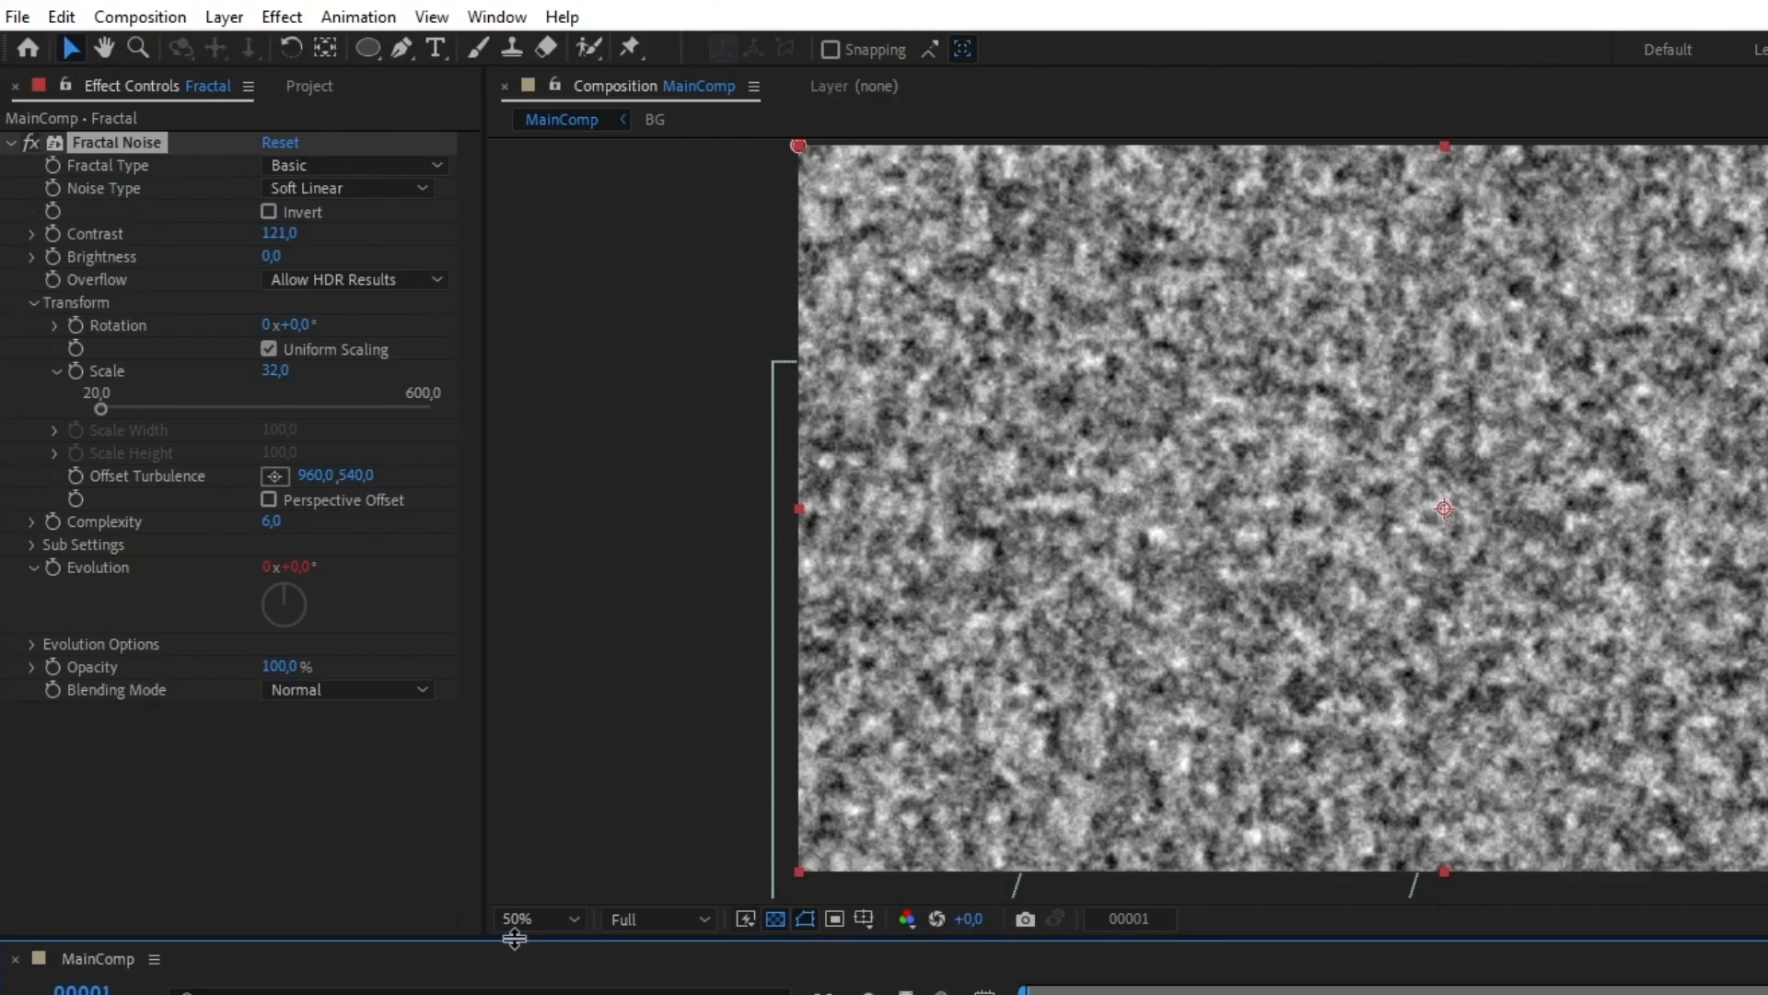
type("time")
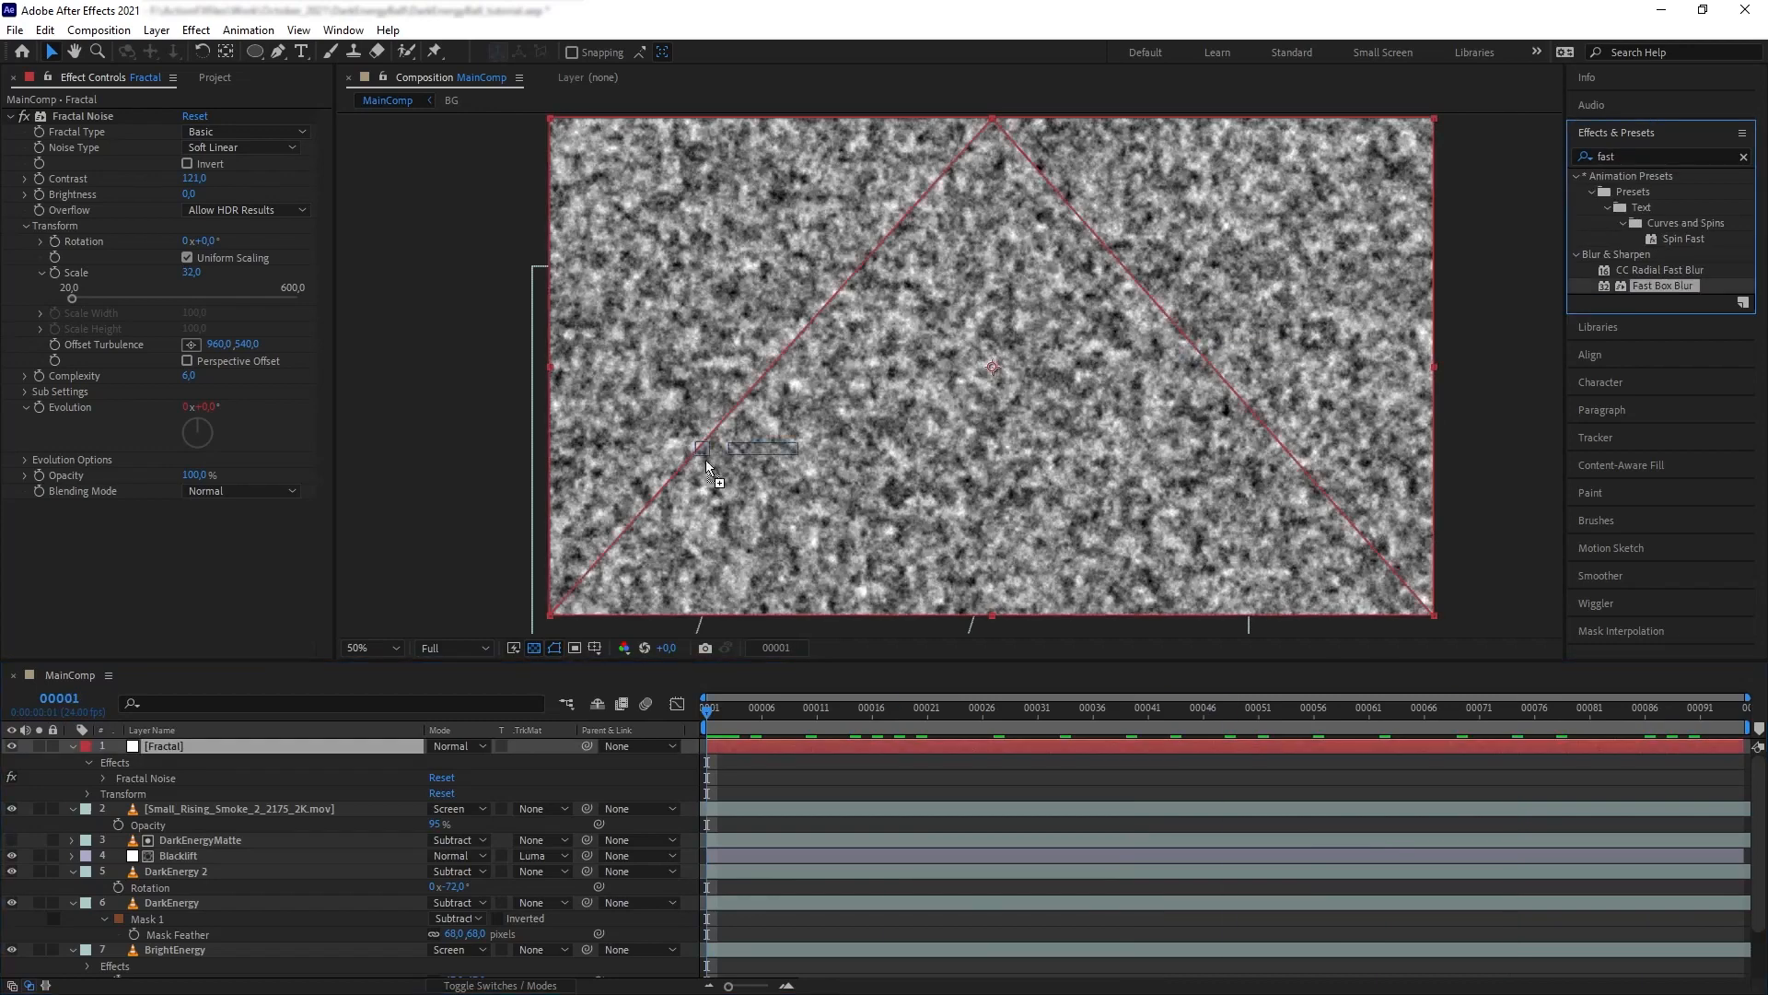
double_click(1661, 286)
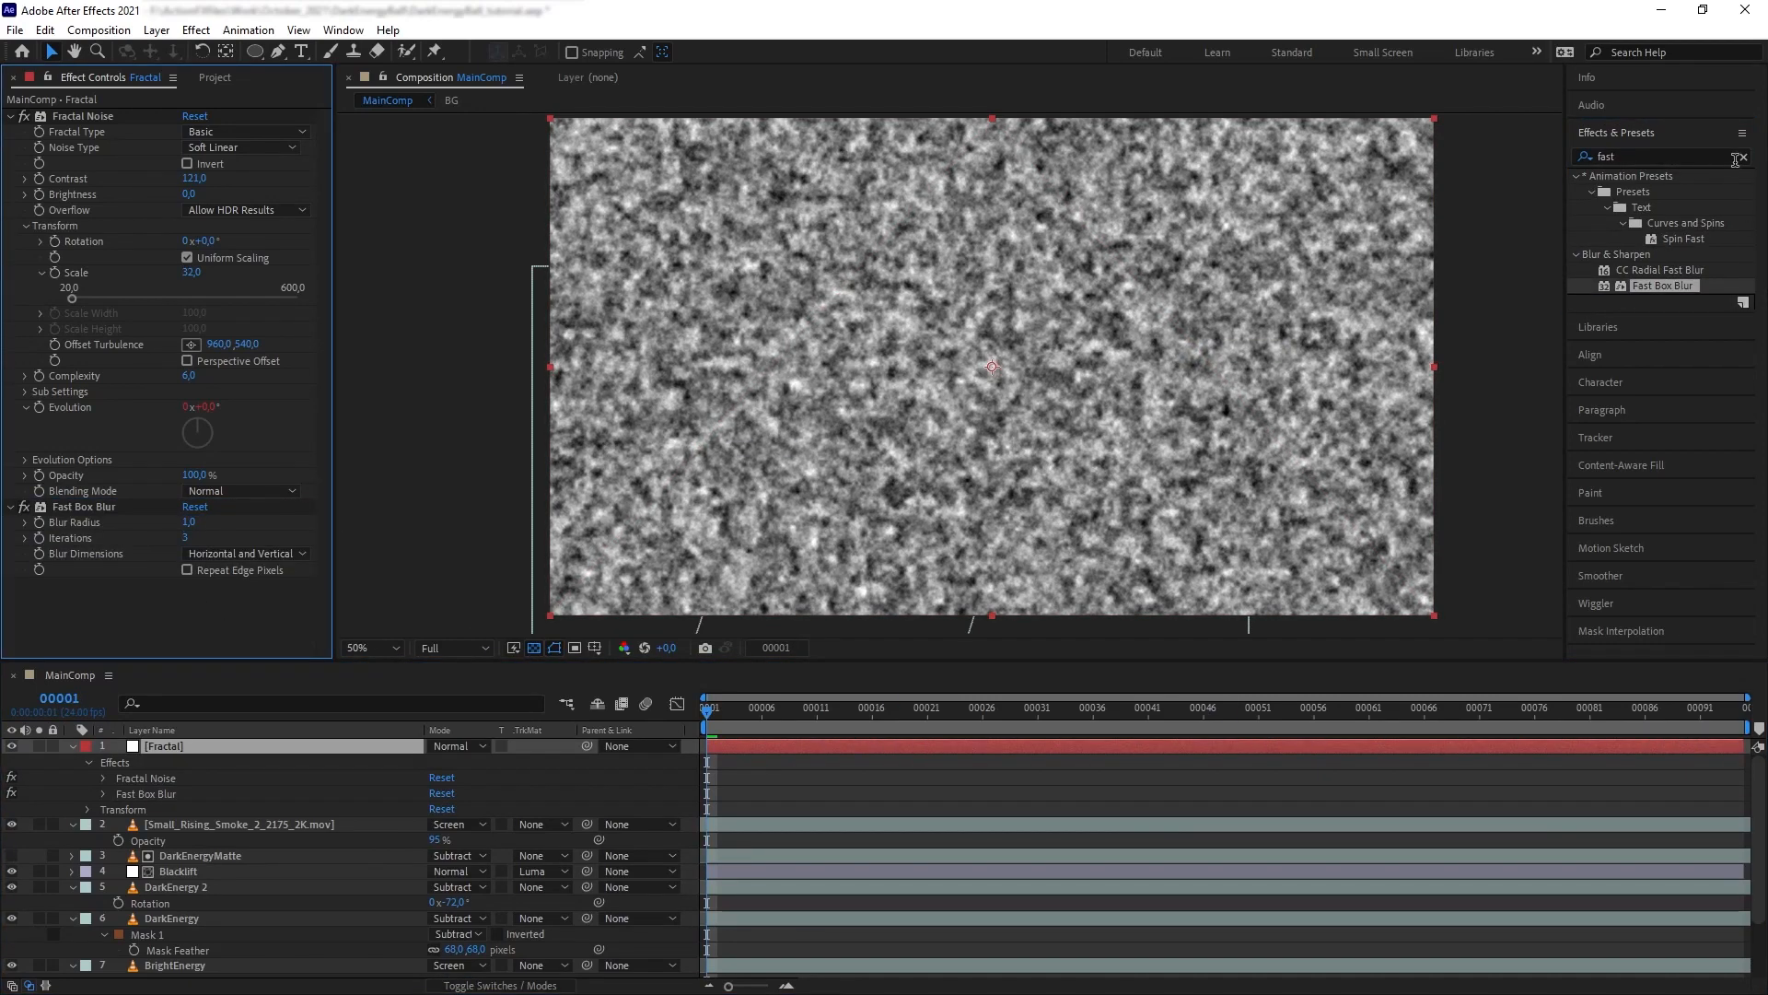
left_click(1746, 155)
type("displace")
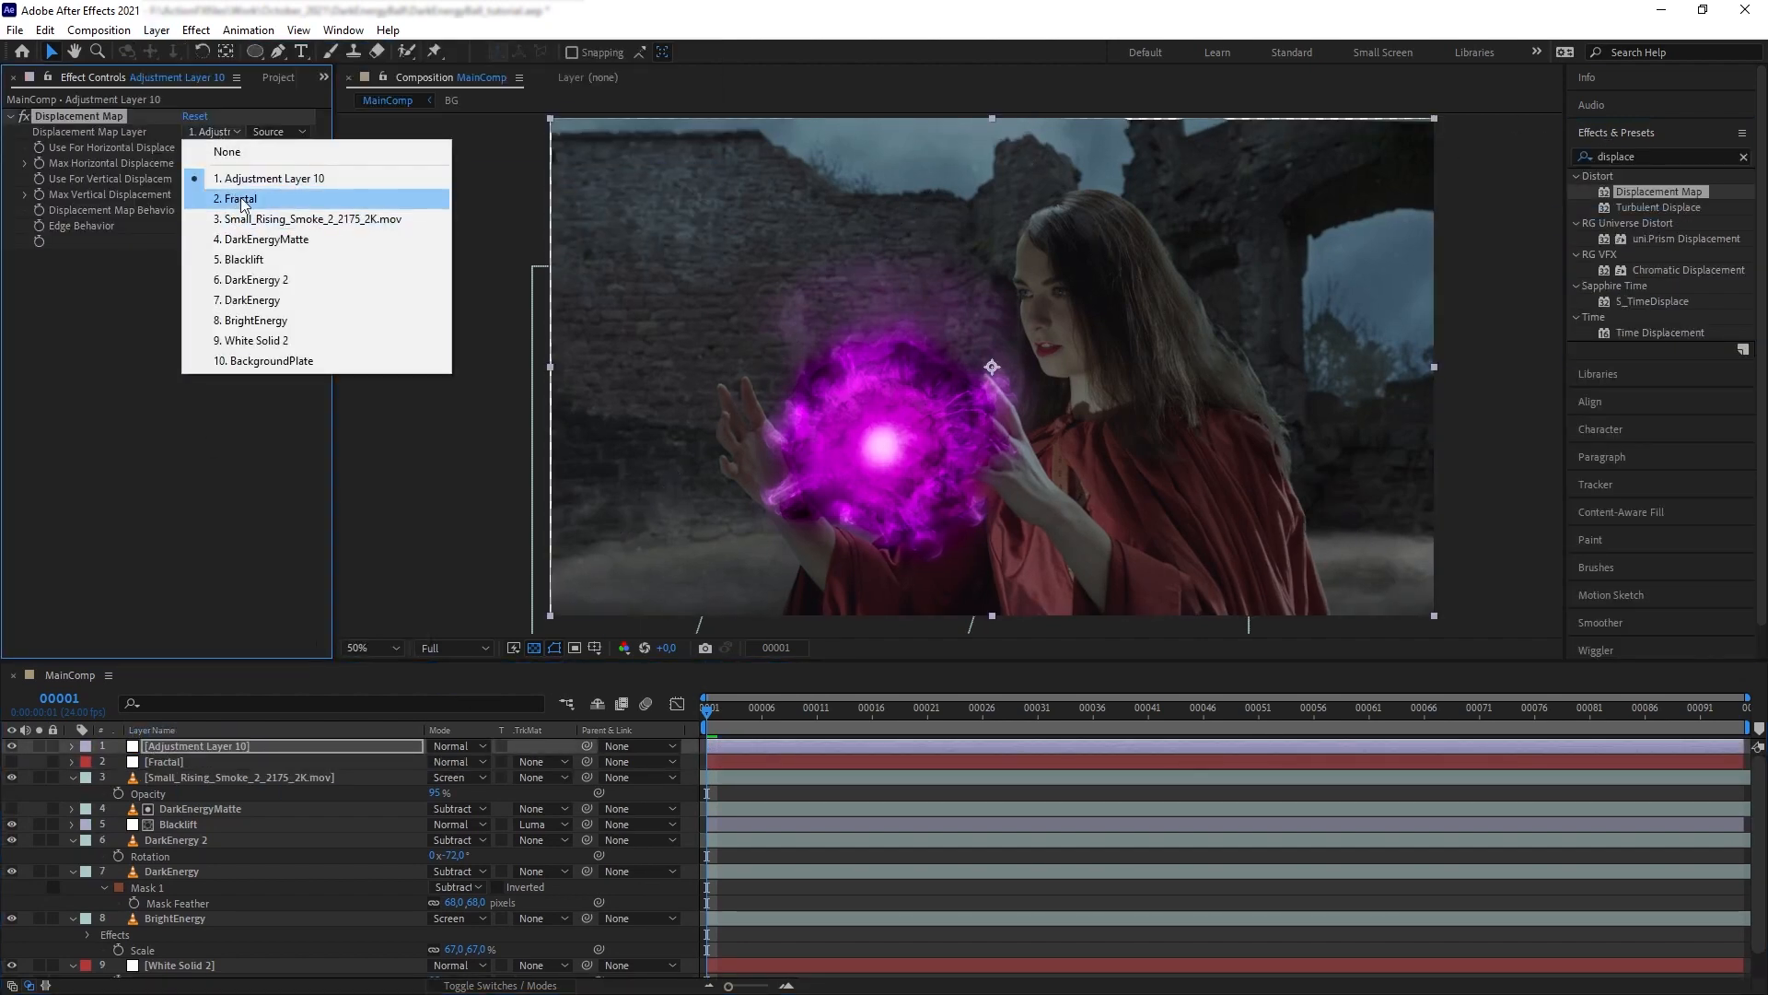
left_click(239, 199)
type("Distortion")
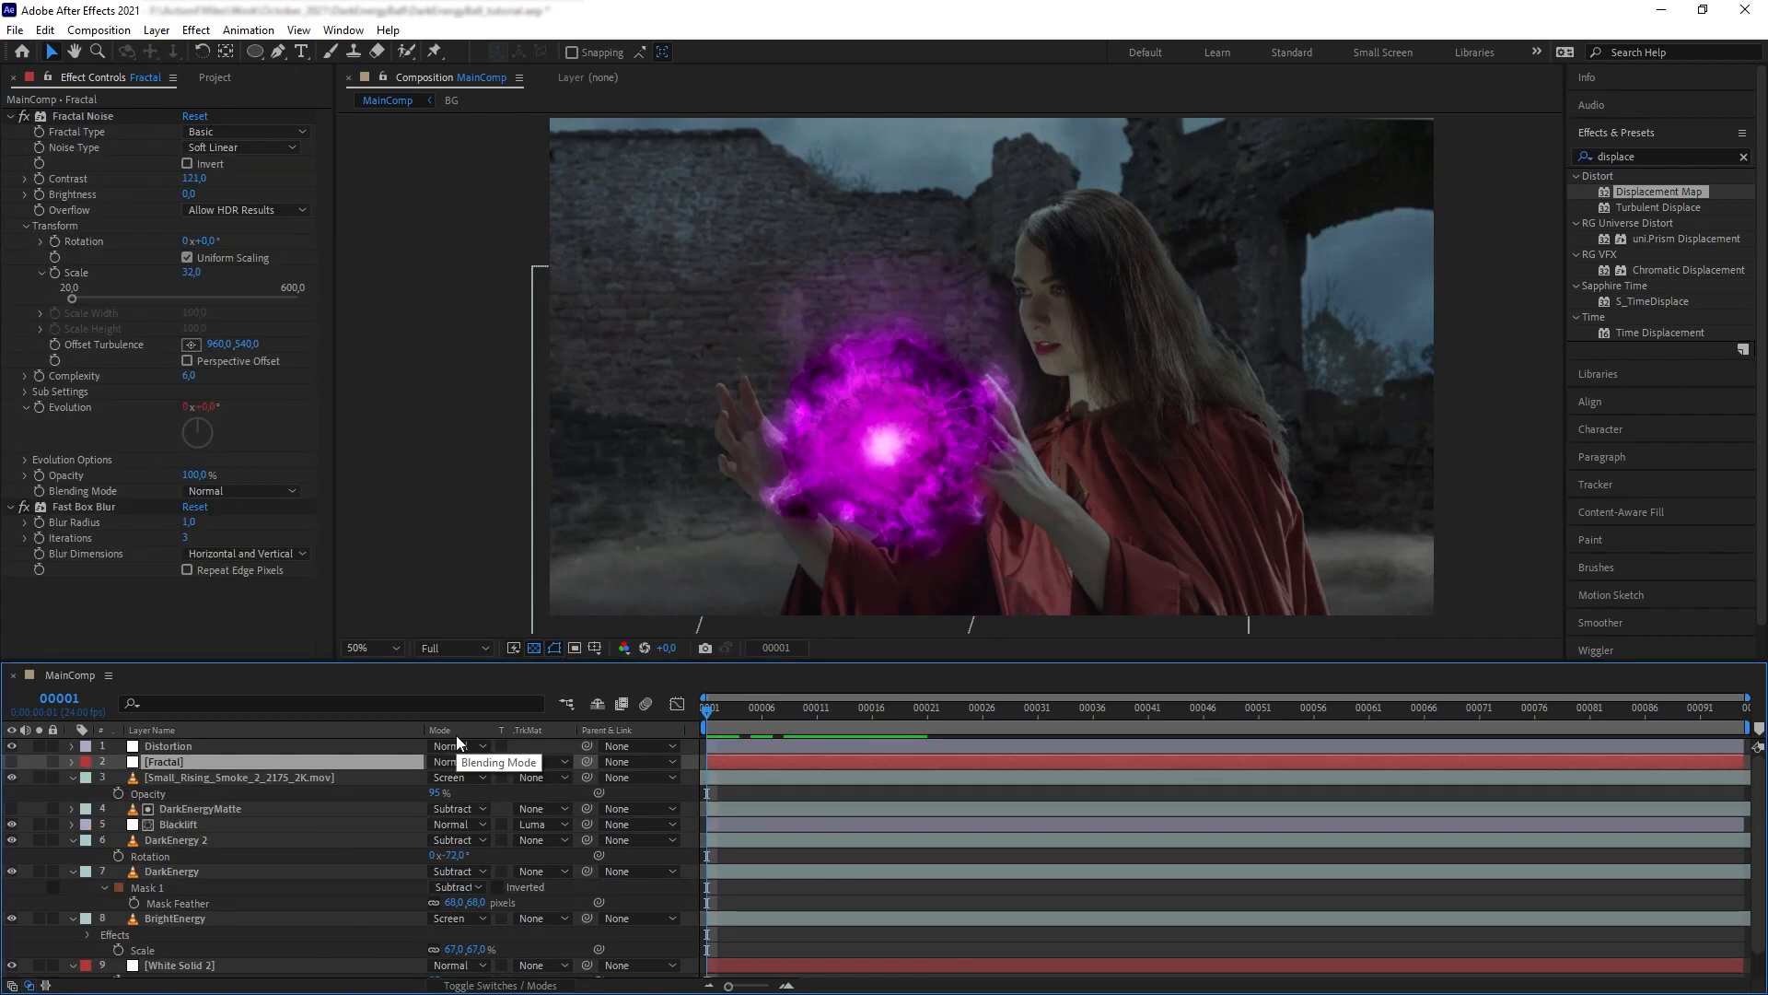
Create a magenta solid with a 200 px feathered ellipse mask in Add mode at 19% opacity.
left_click(155, 30)
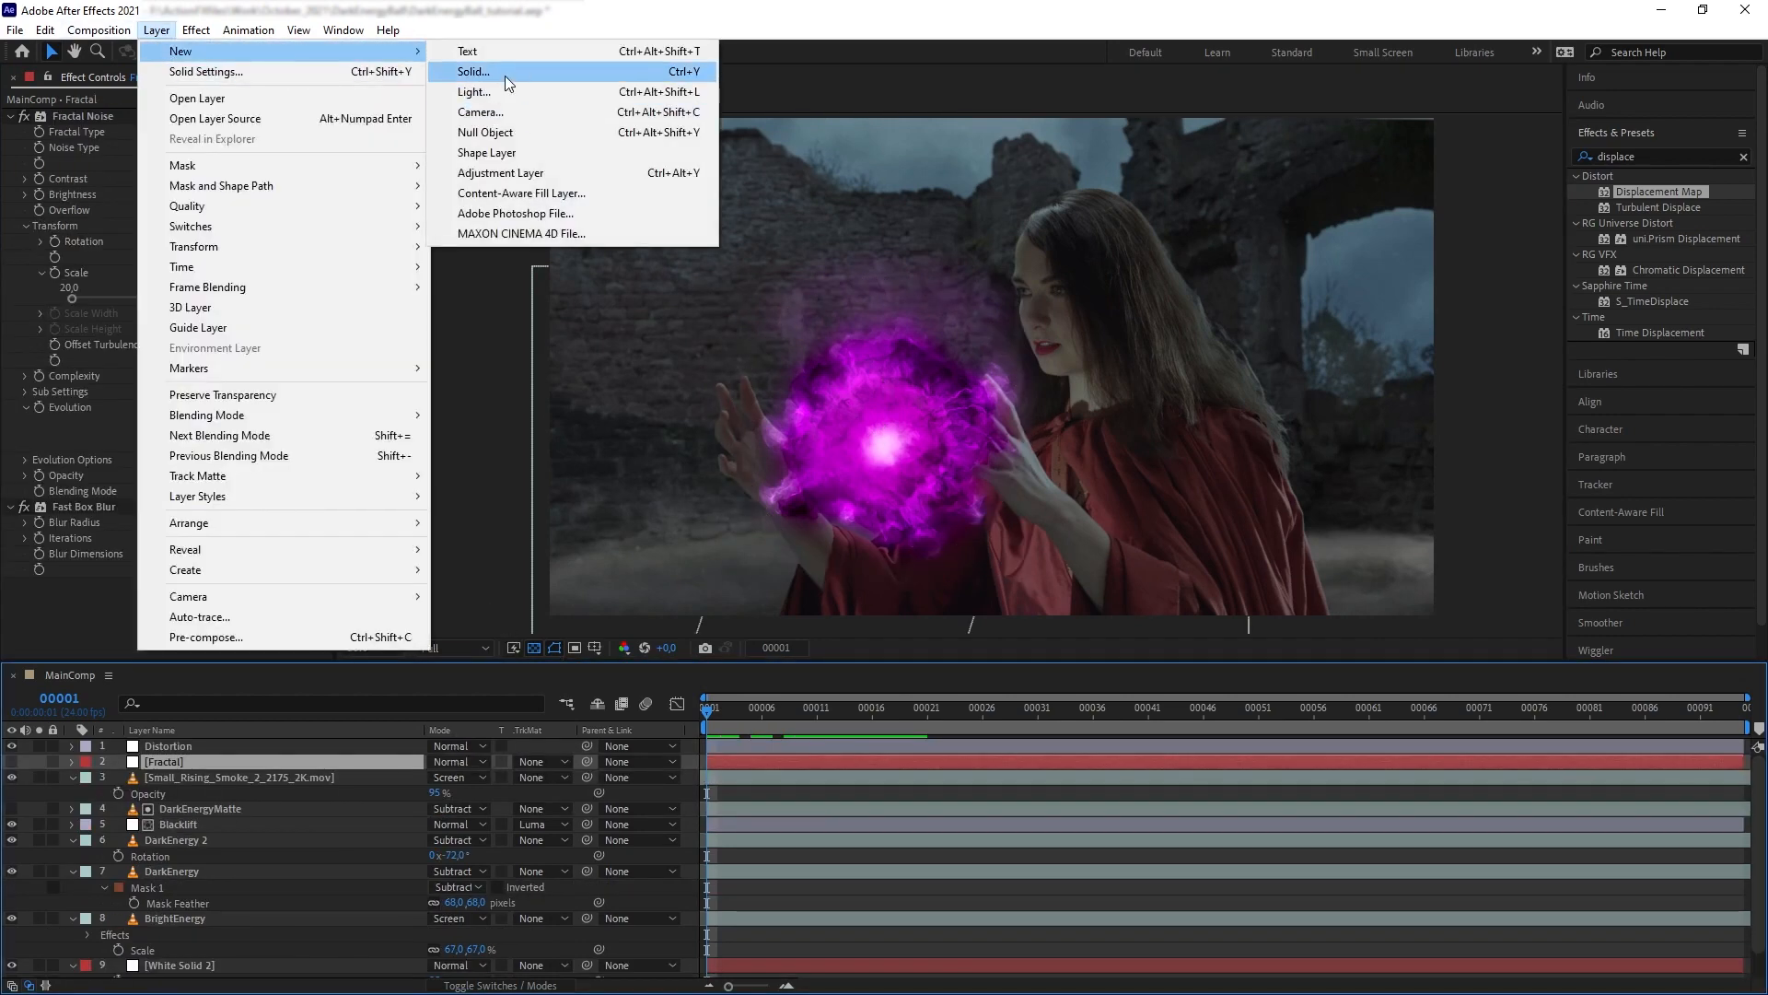
left_click(474, 72)
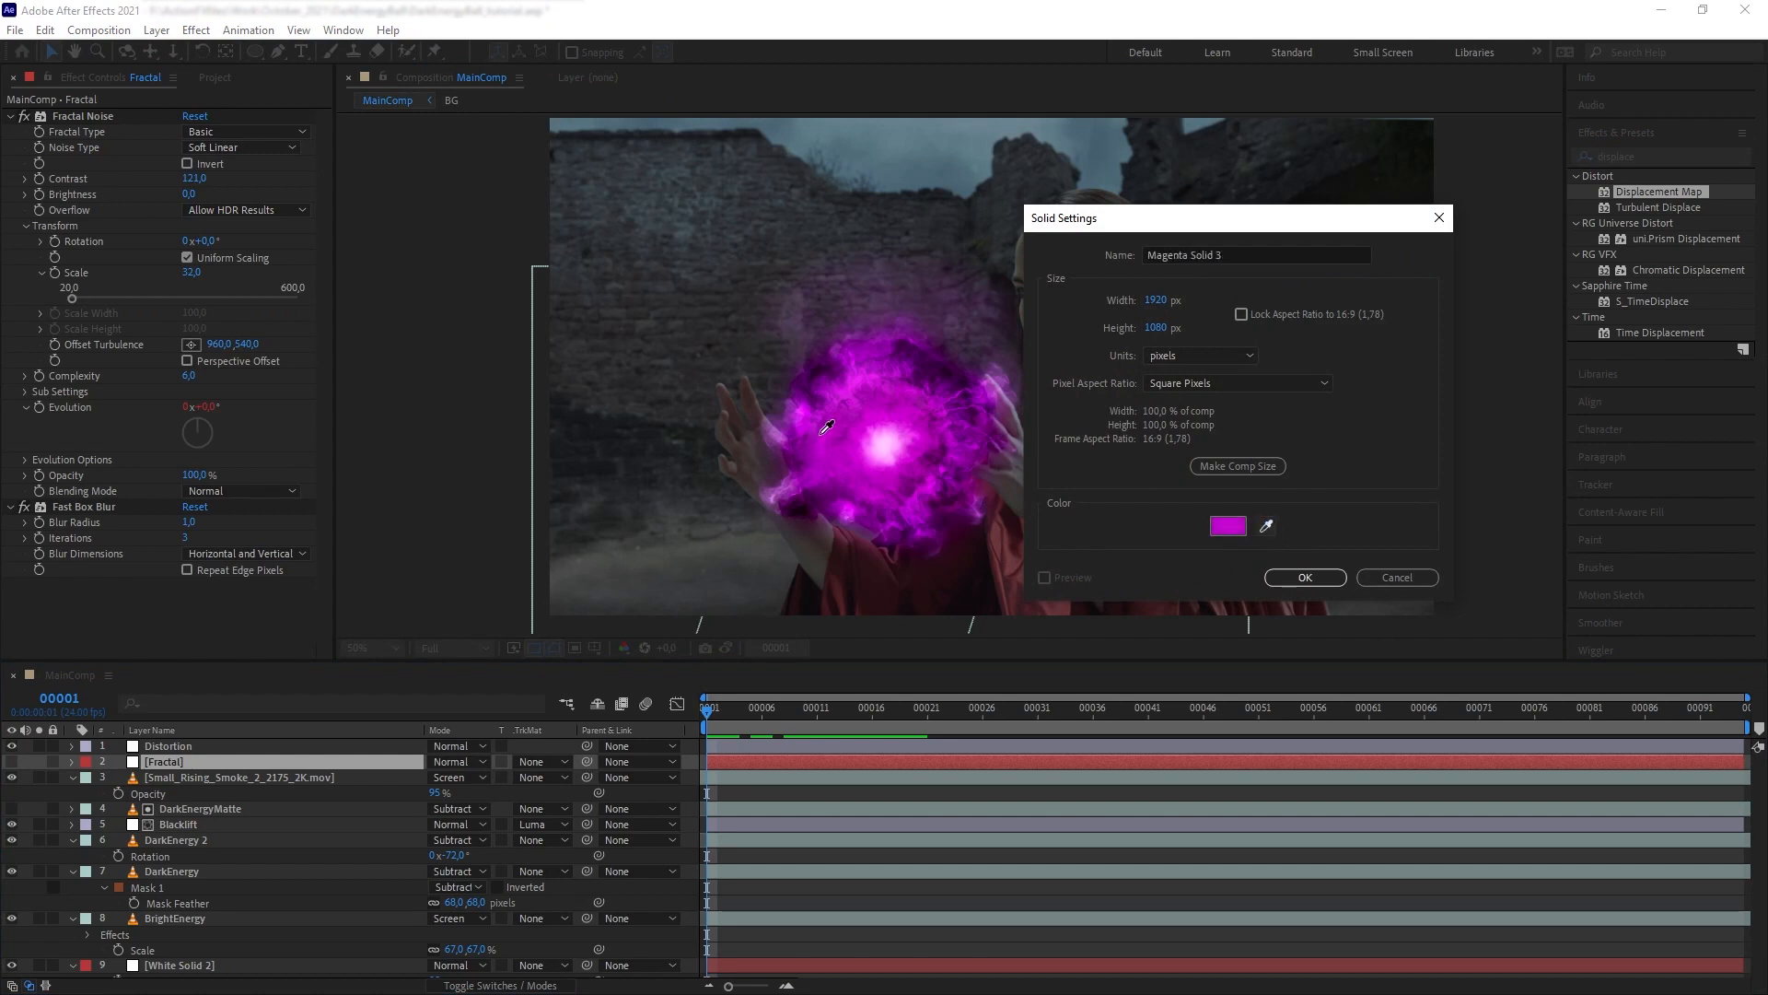
left_click(1304, 576)
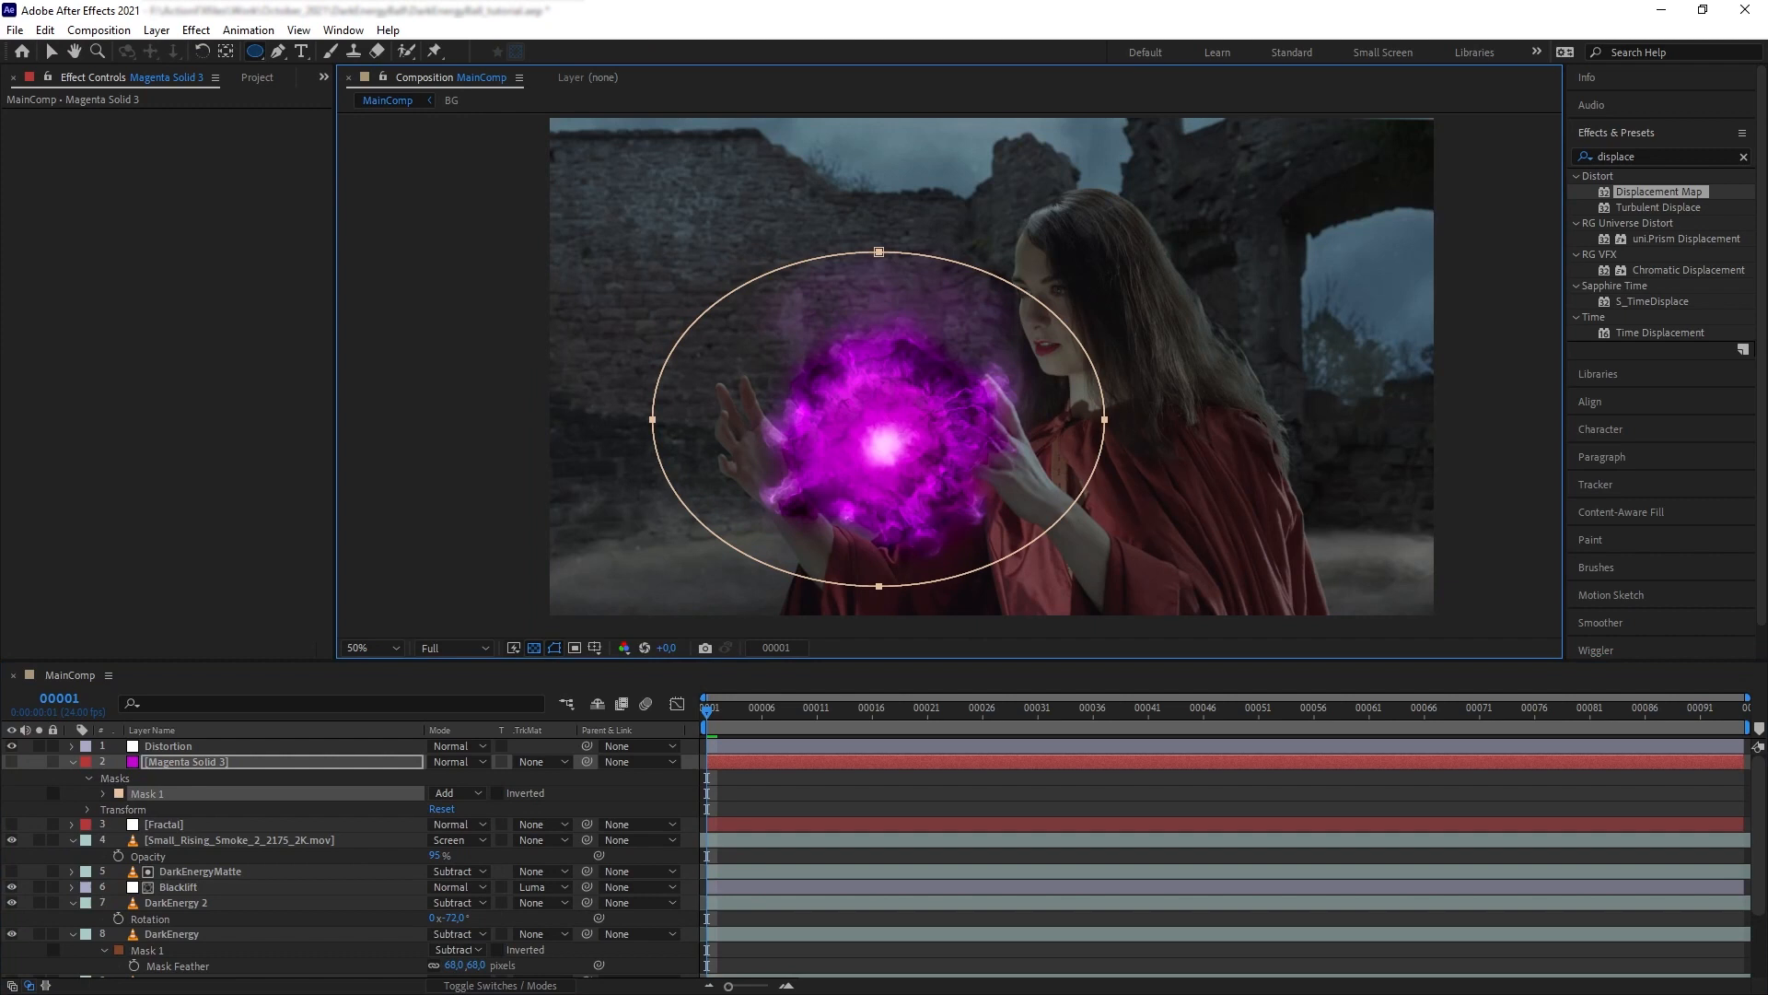
left_click(11, 761)
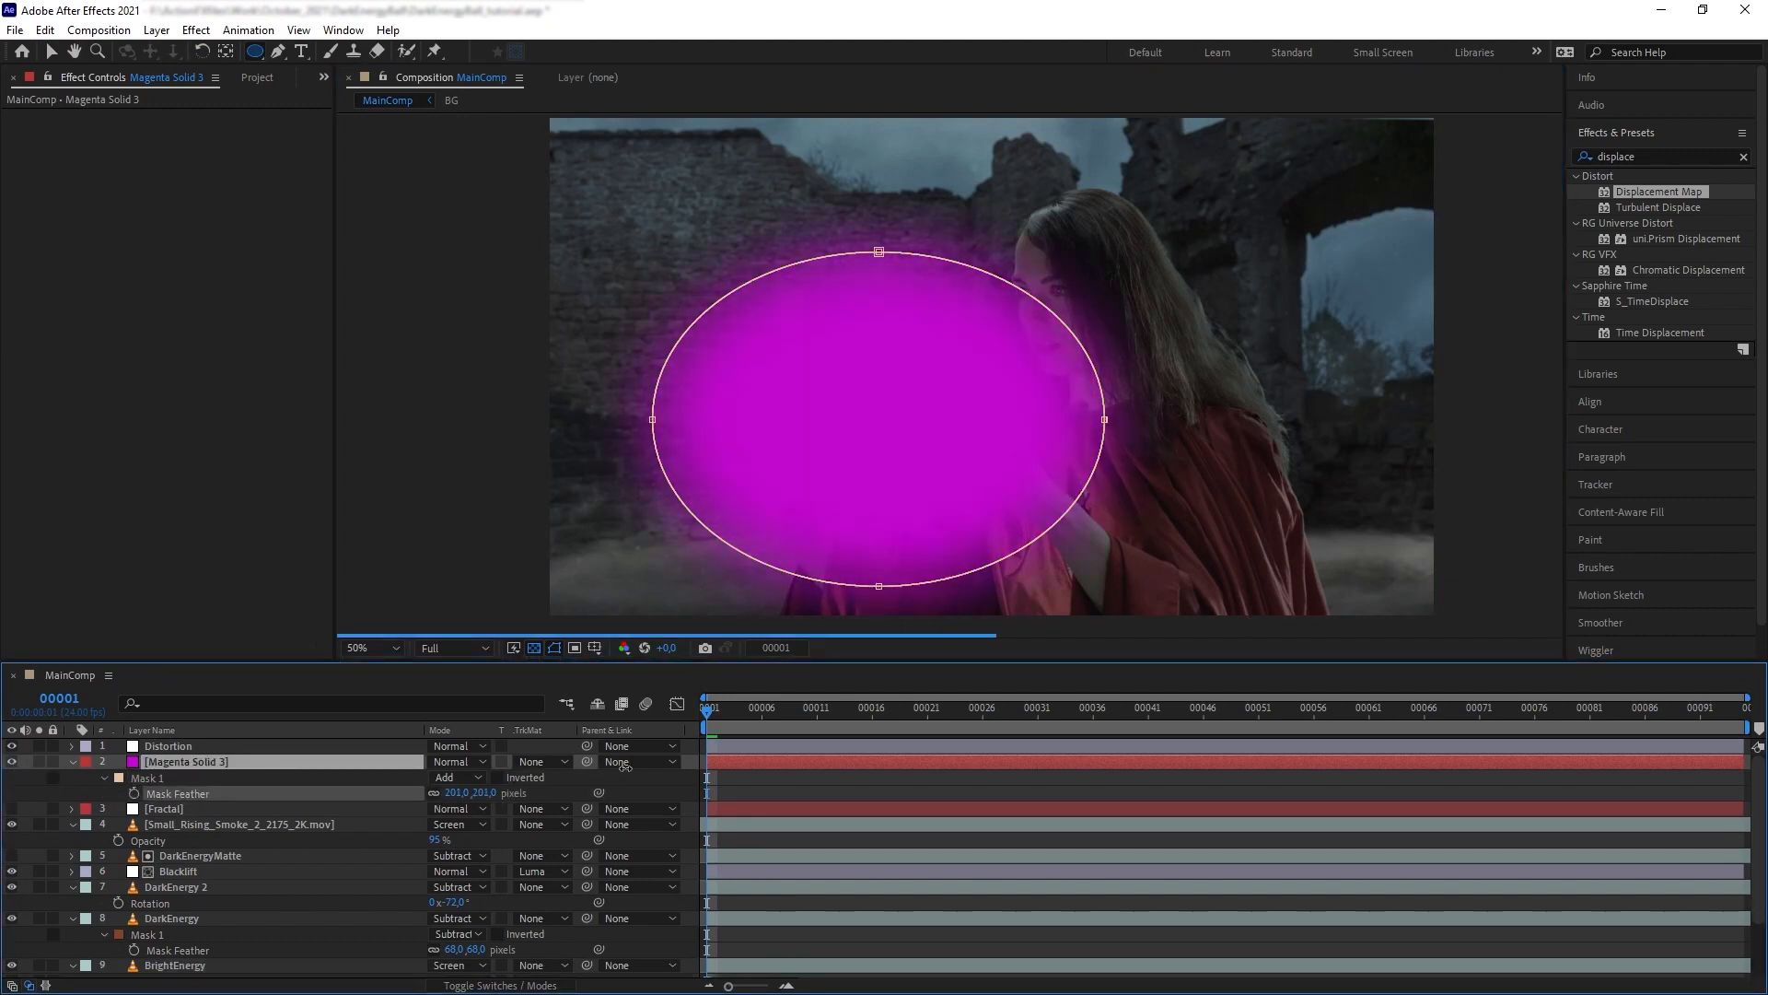
left_click(451, 761)
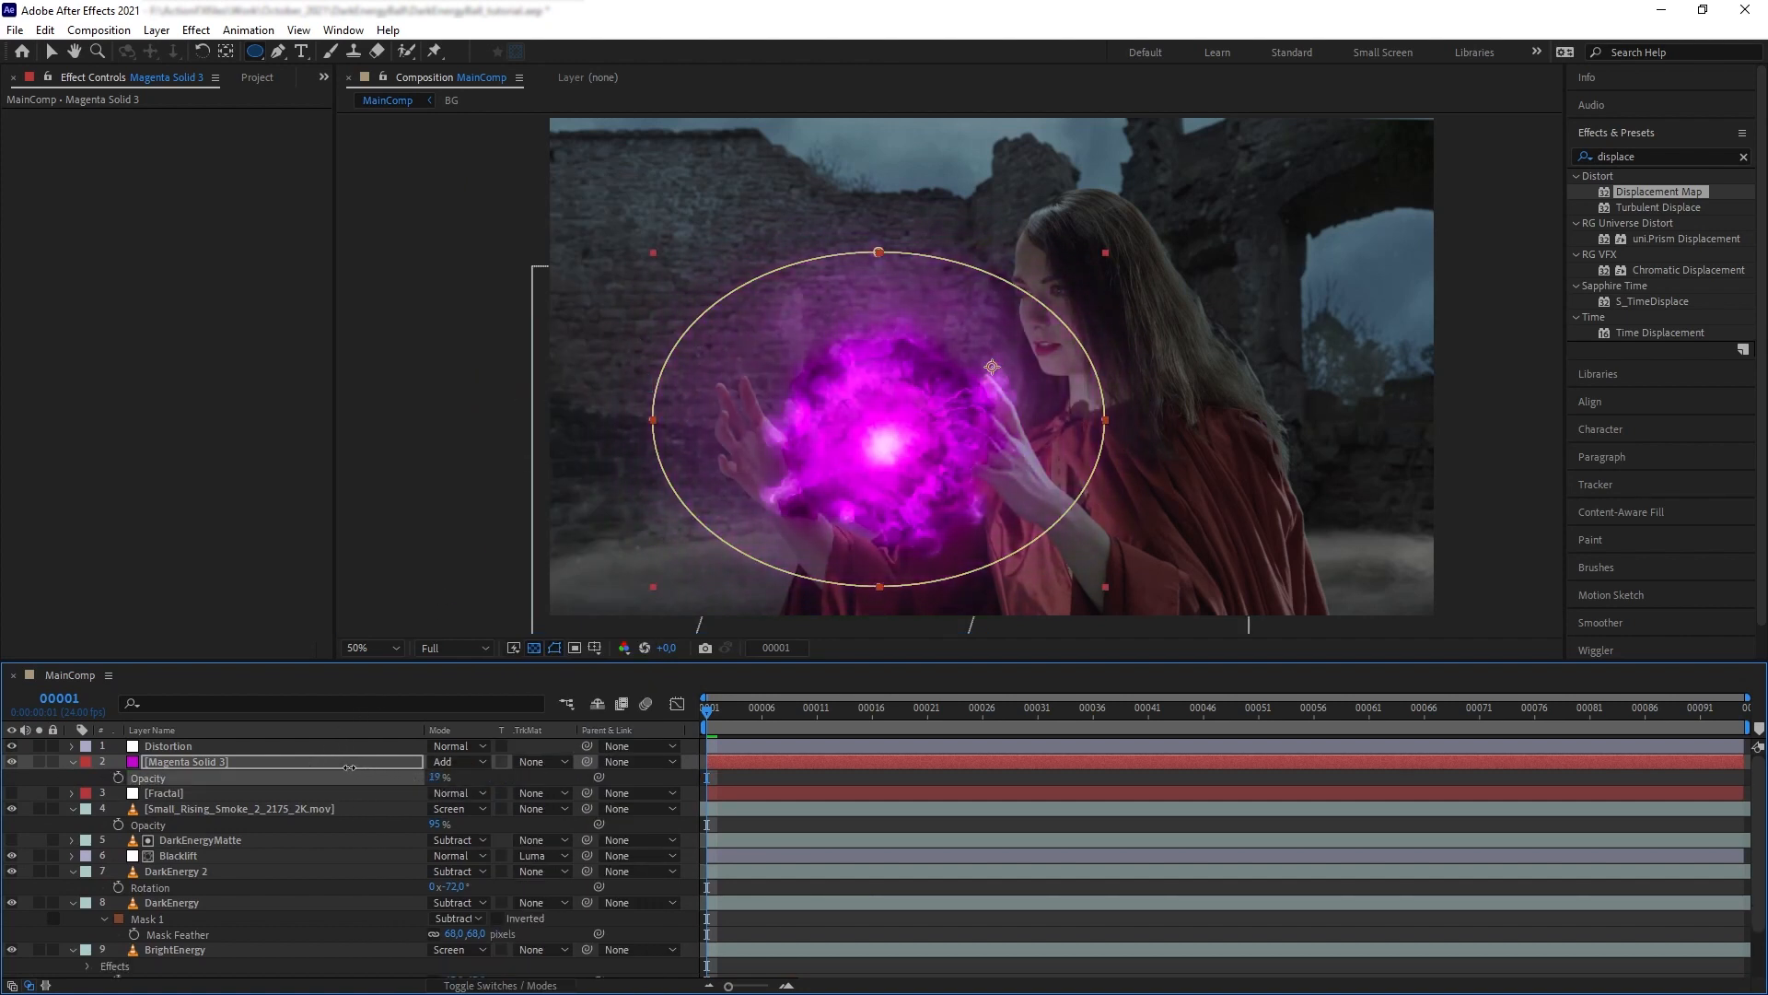
left_click(164, 792)
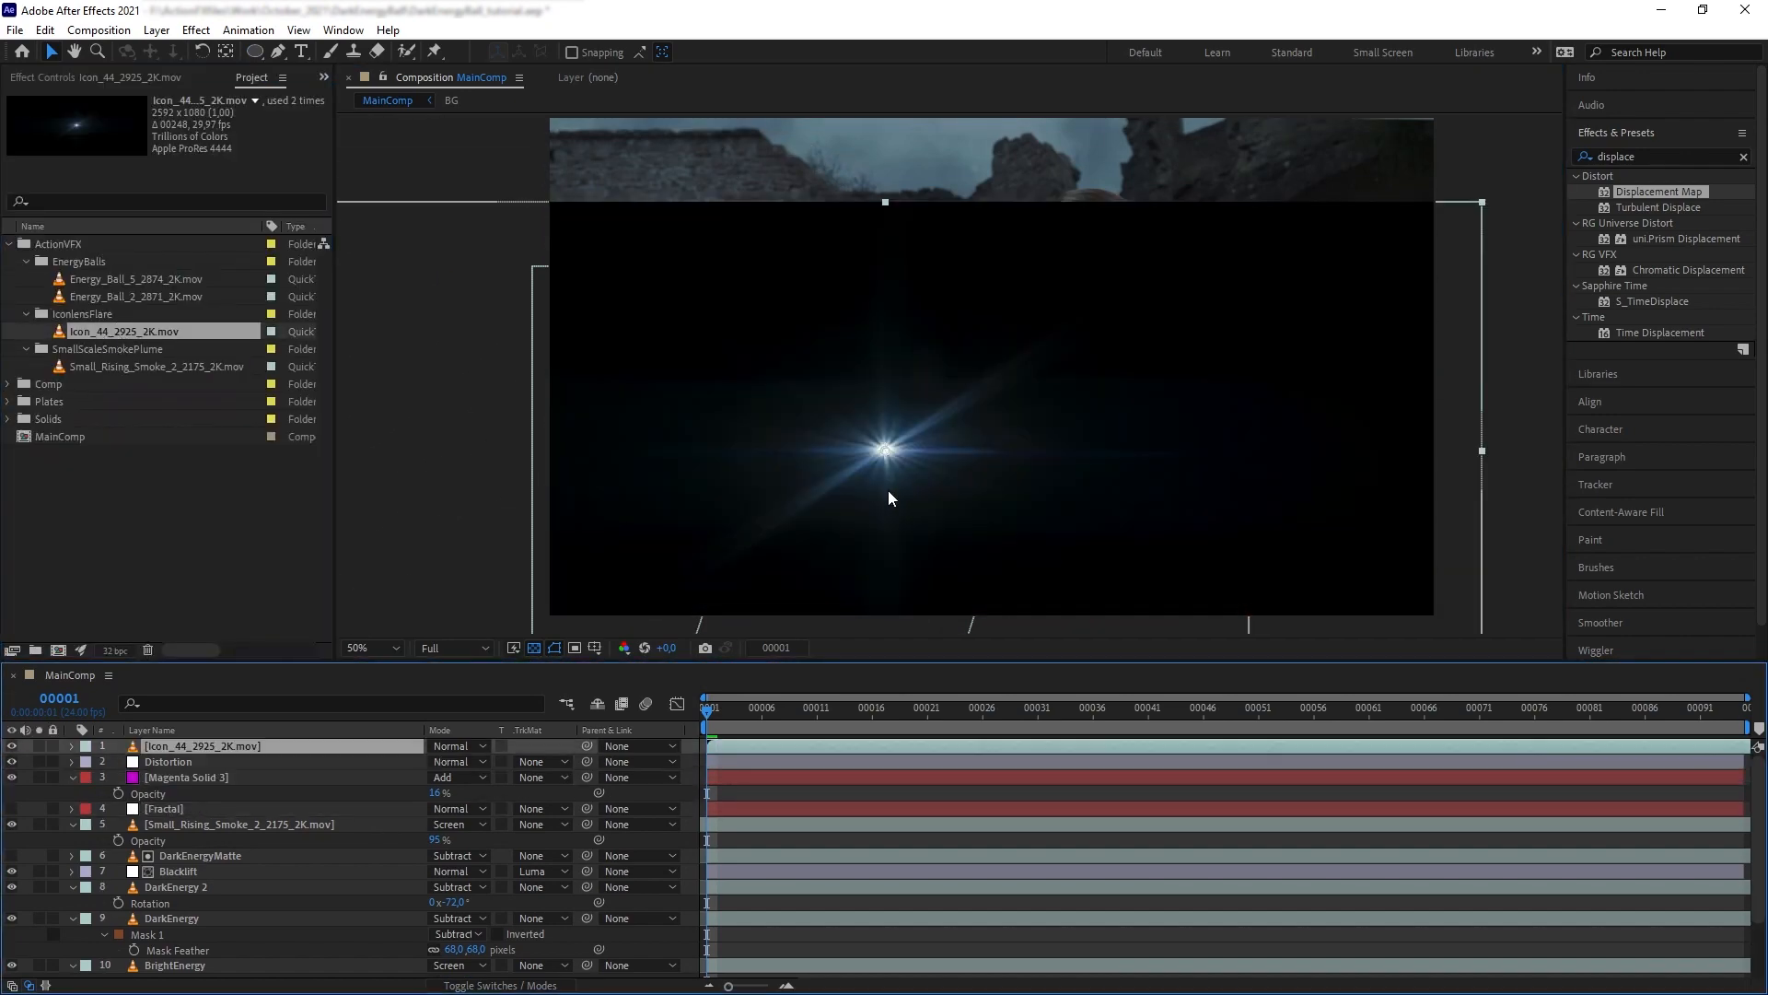
Place Icon_44_2925_2K.mov over the ball's core in Add mode at 59% opacity.
left_click(456, 746)
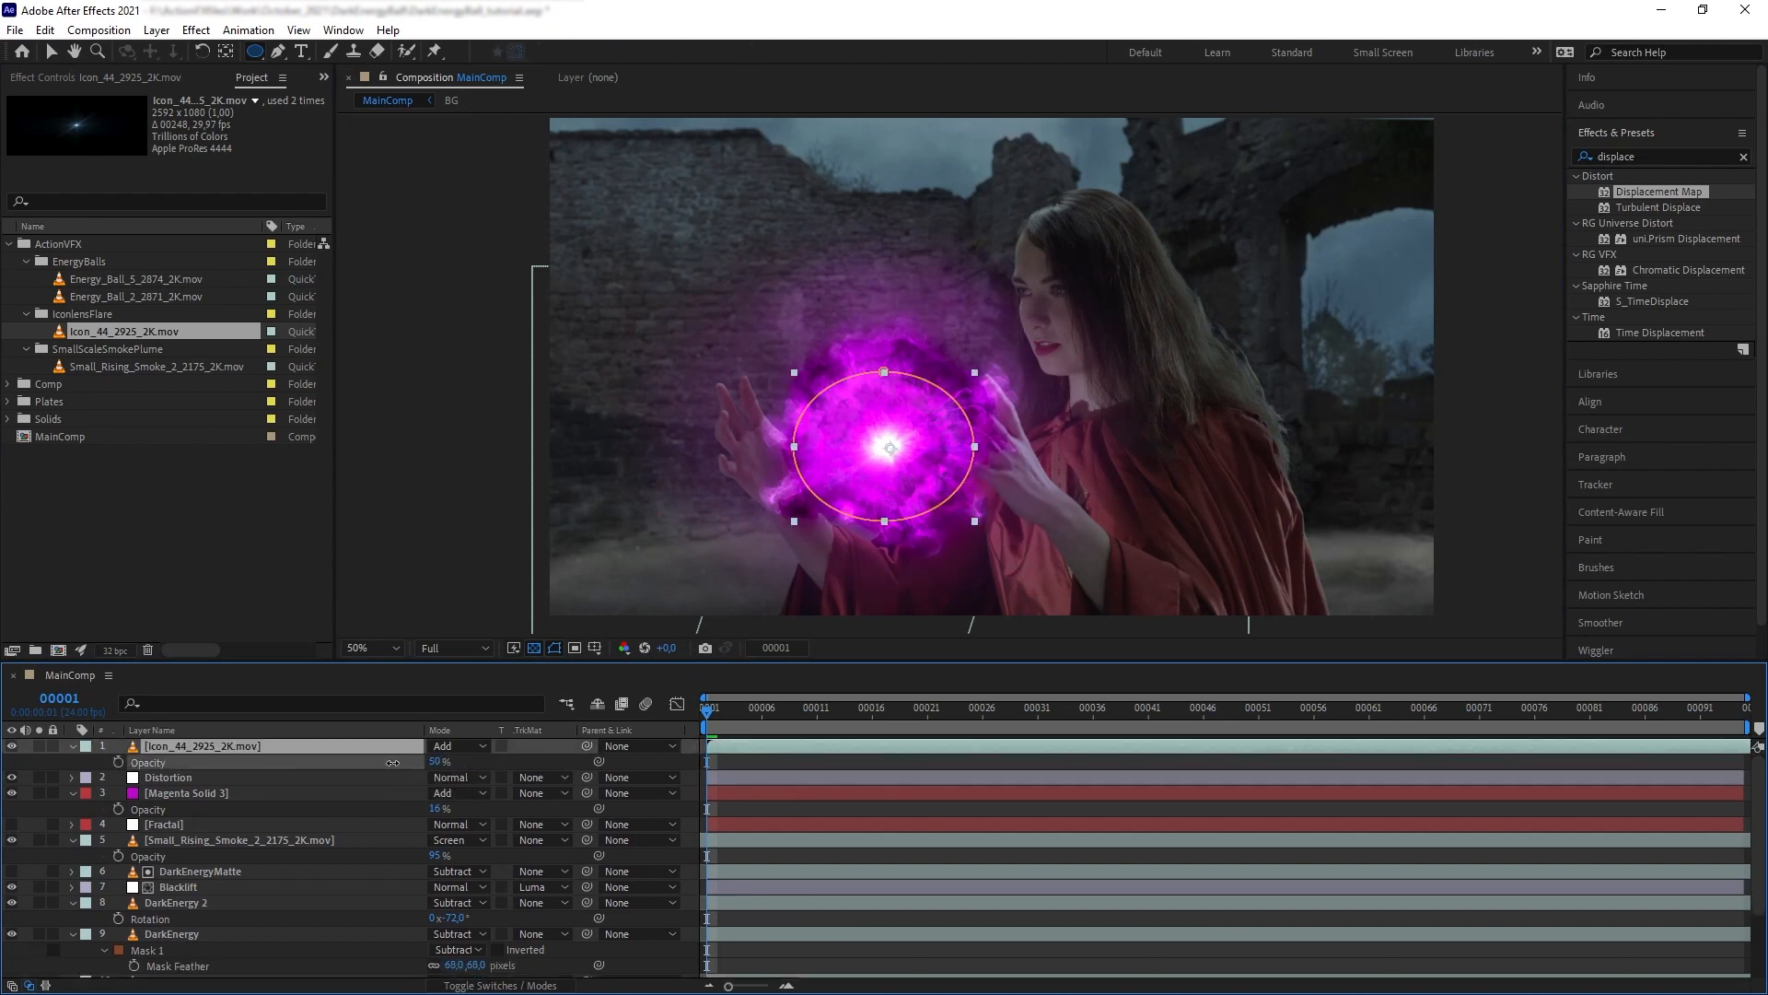
left_click(766, 708)
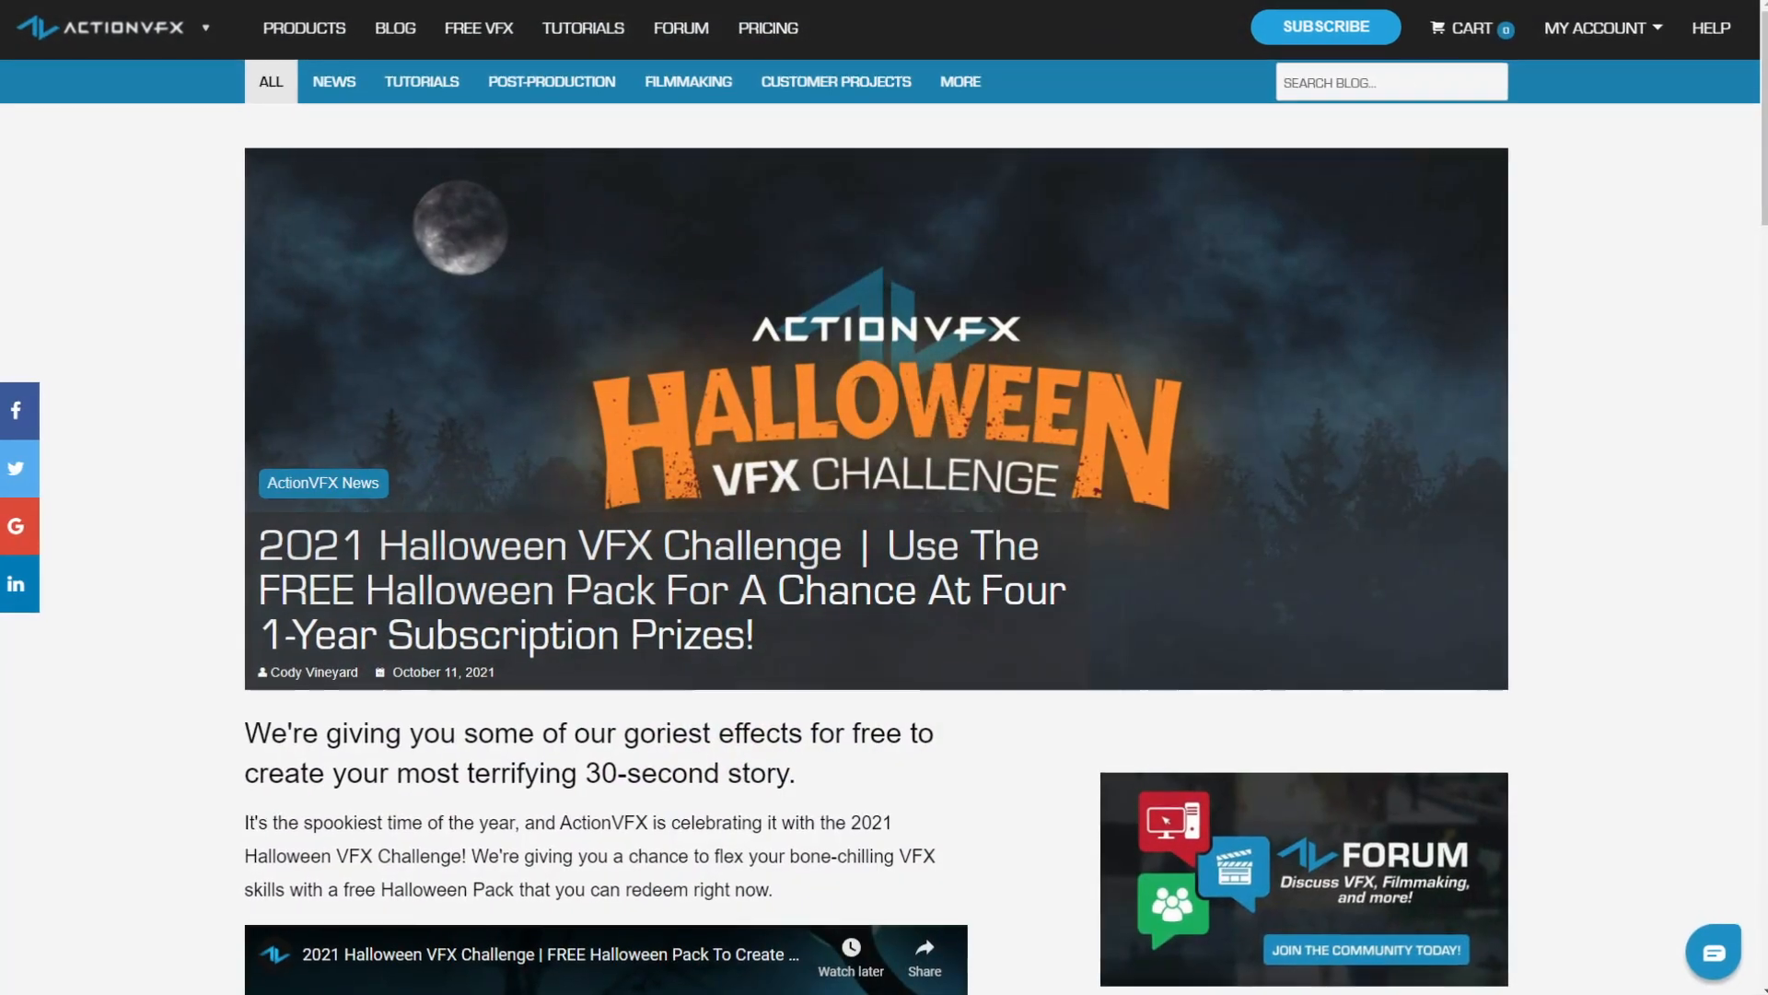
Browse the ActionVFX blog and Energy FX collections, then scroll to the 2K subscription pricing plans.
scroll("down", 3)
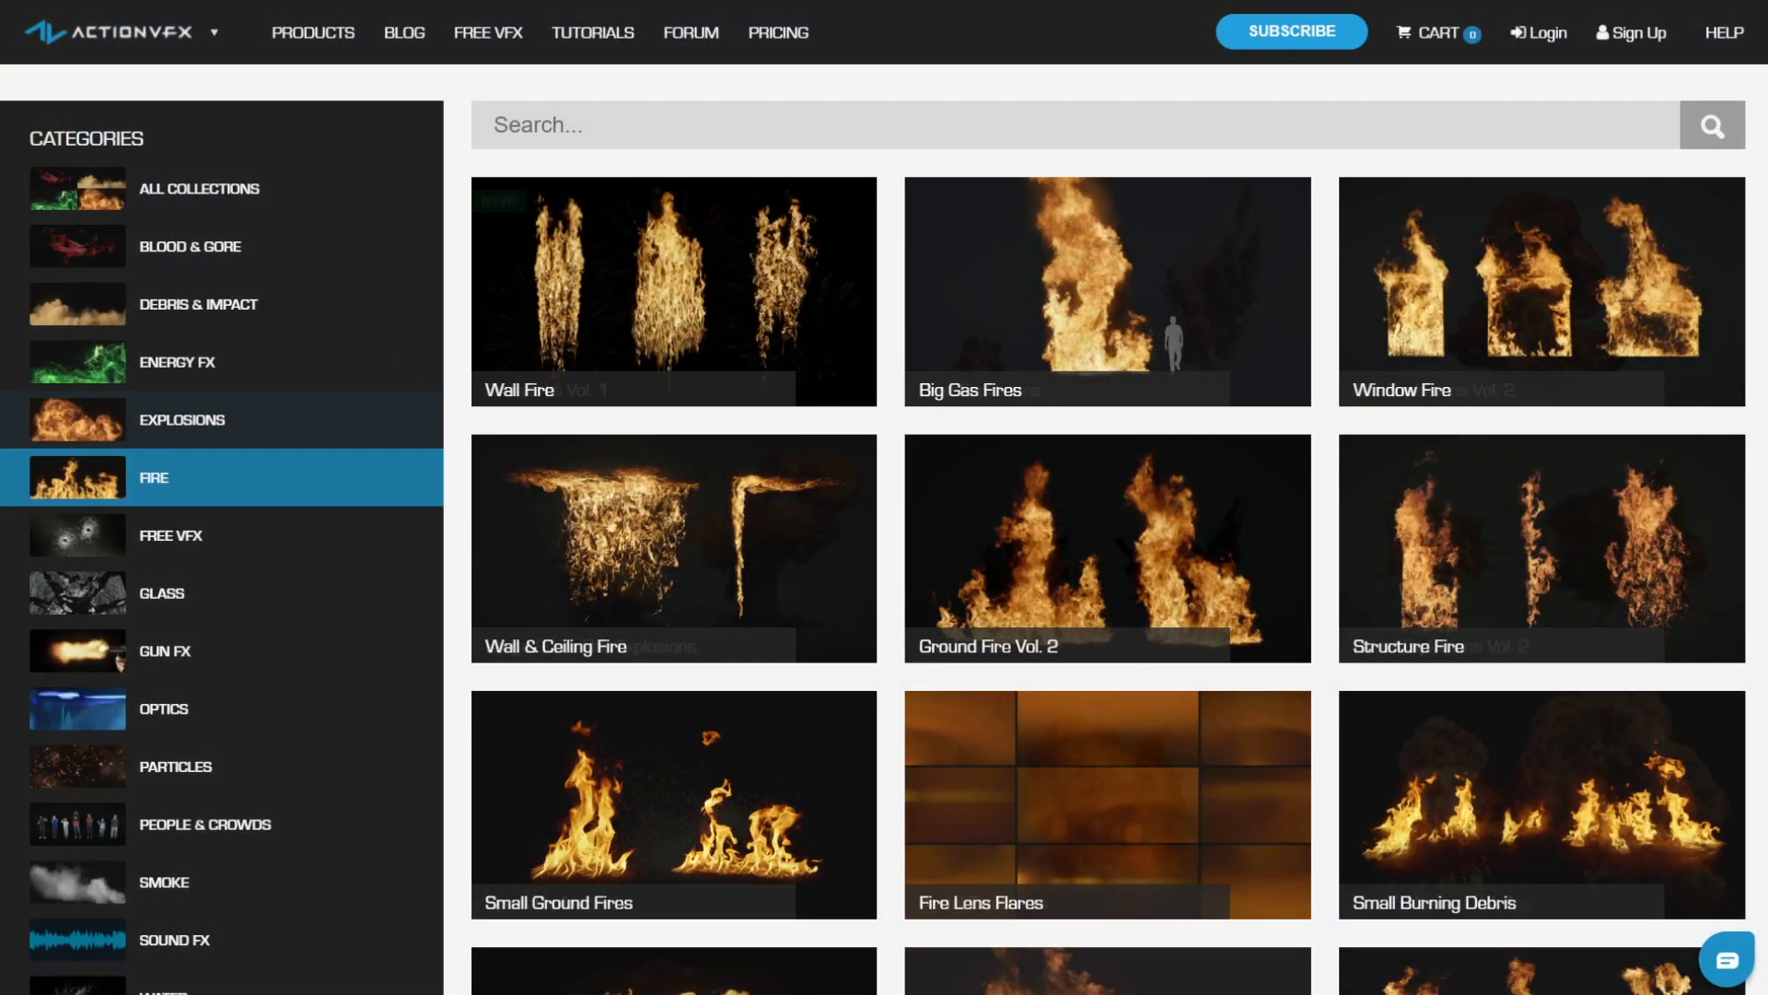
left_click(177, 362)
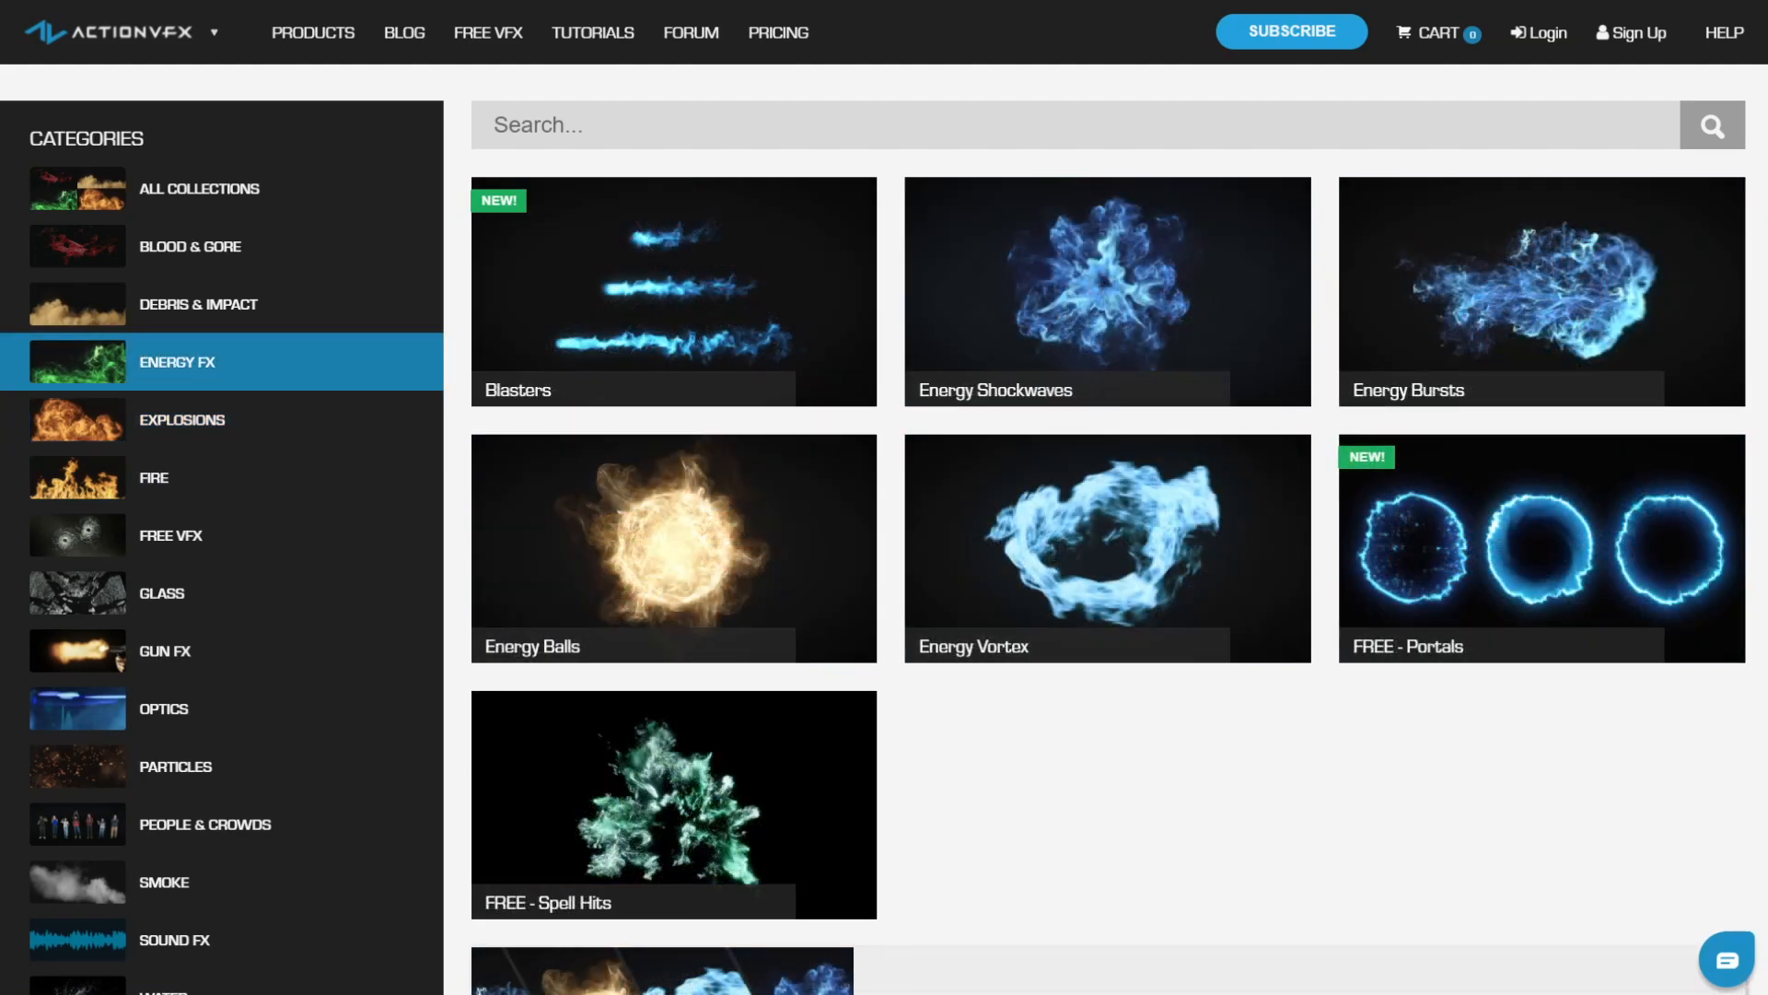
scroll("down", 3)
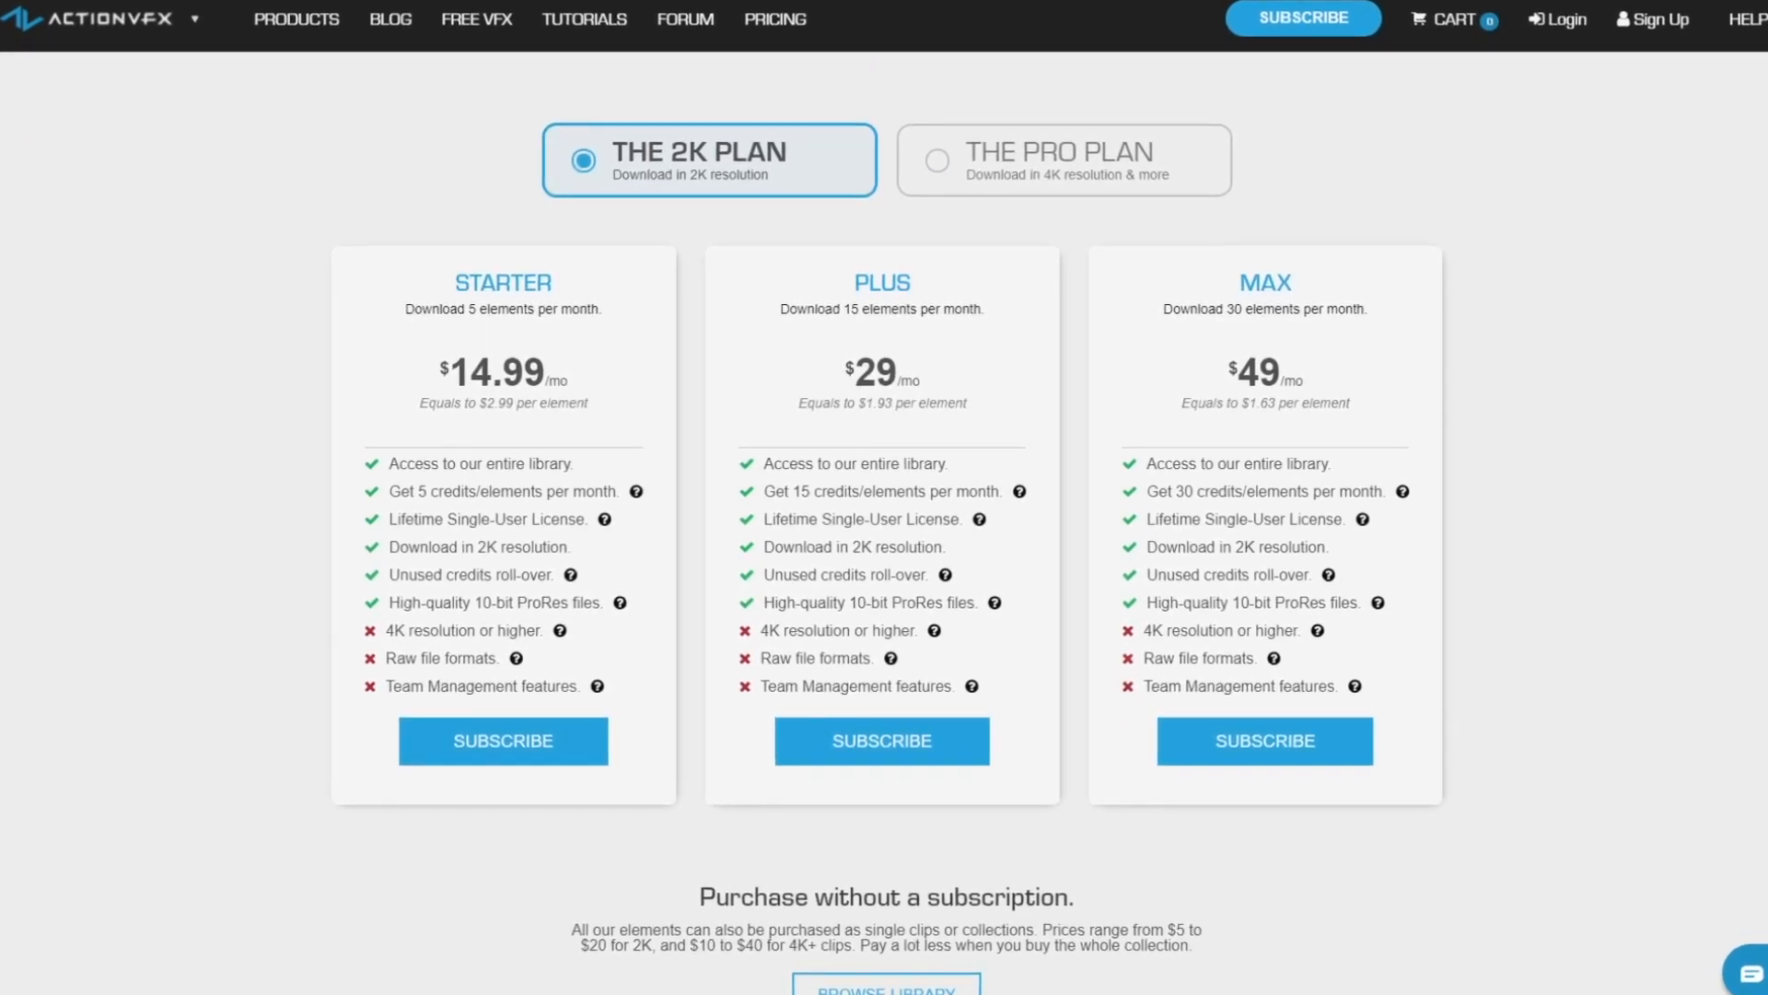
scroll("down", 3)
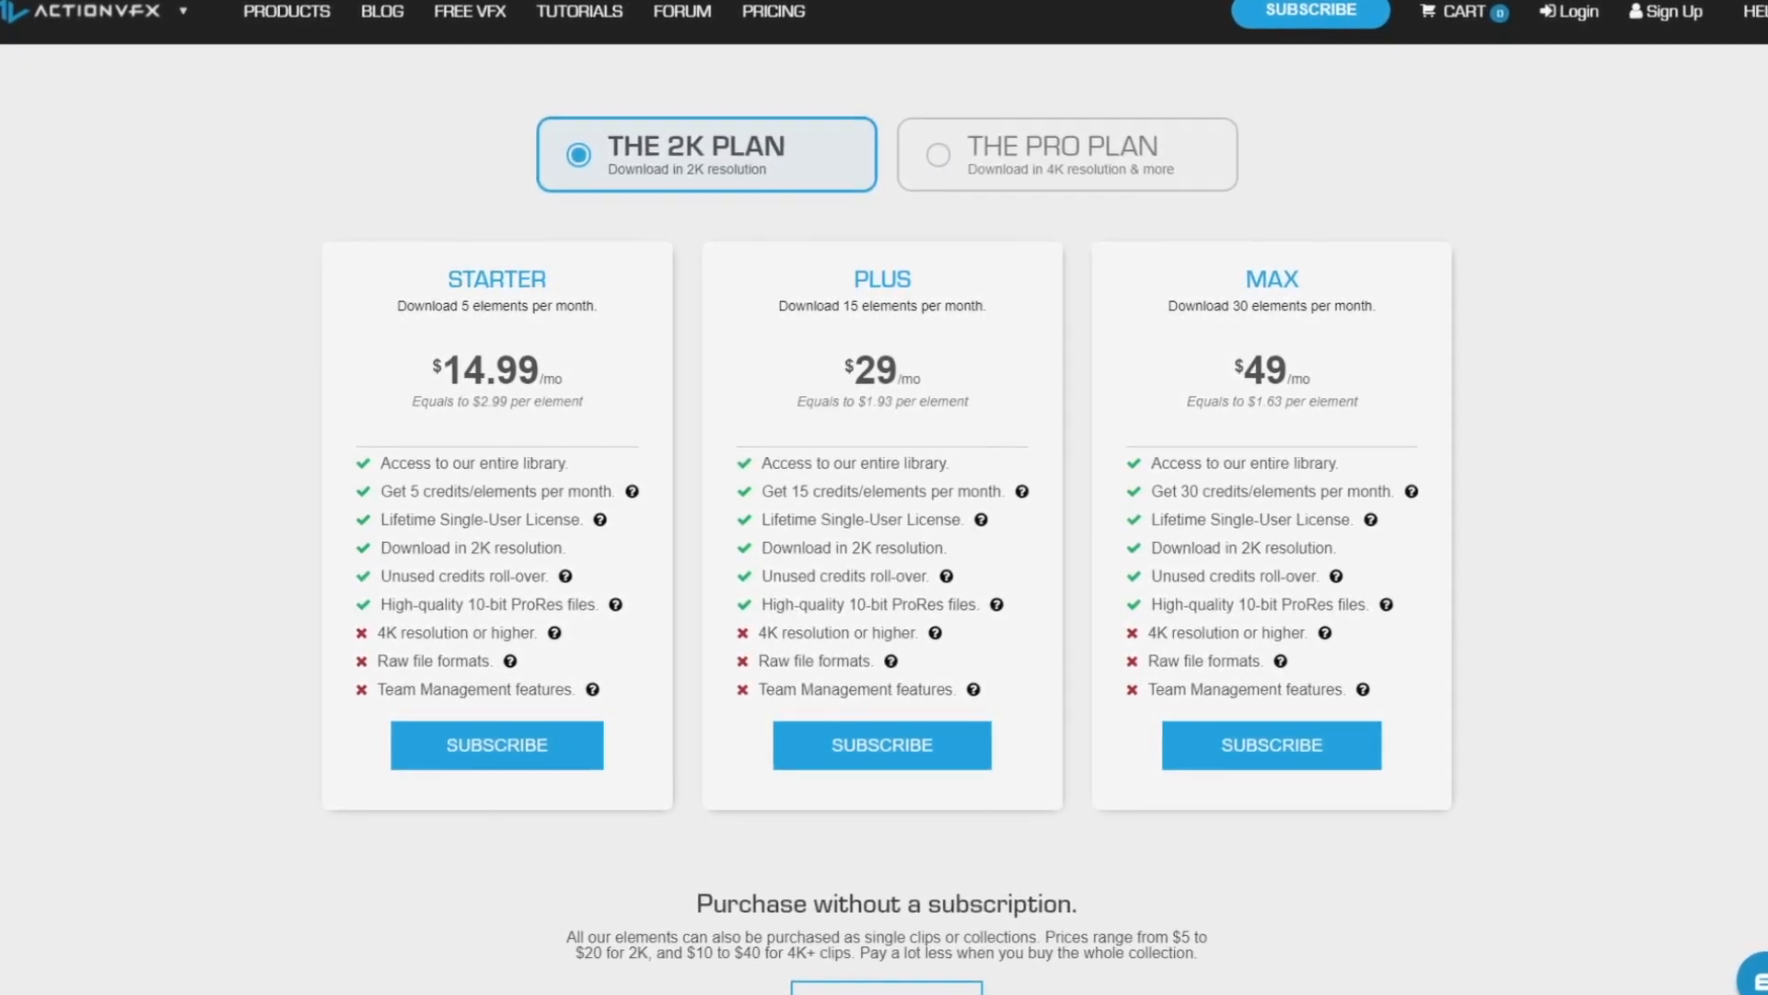